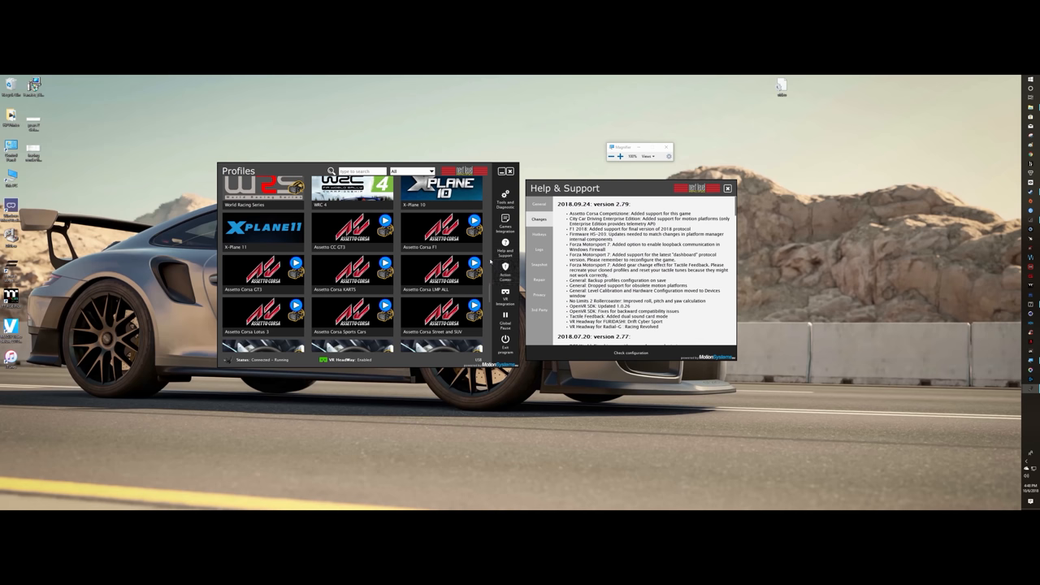
- Scroll down the Assetto CC GT3 profile settings
{"action": "scroll", "scroll_direction": "down", "scroll_amount": 3}
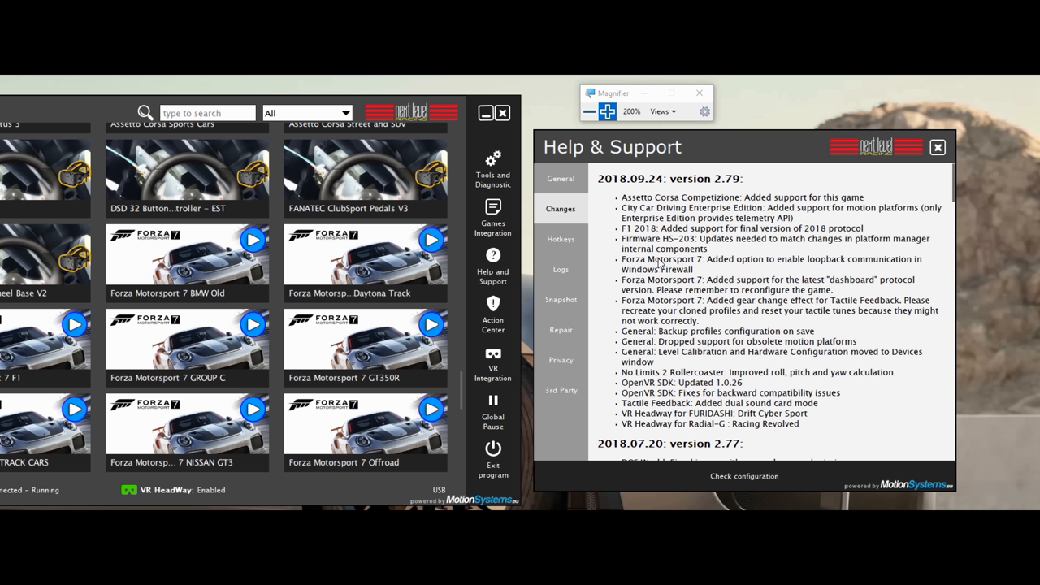
{"action": "mouse_move", "coordinate": [737, 198]}
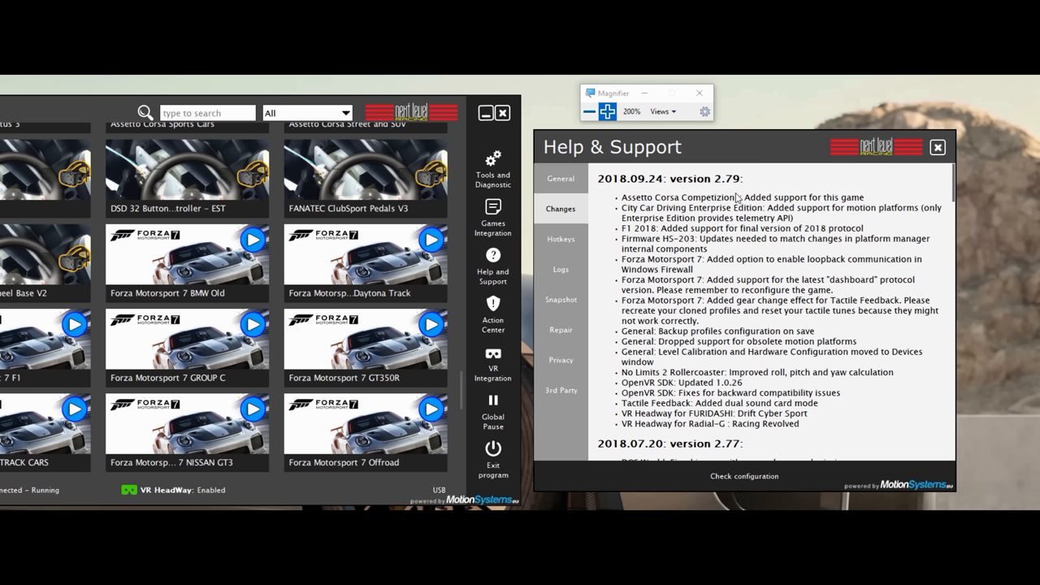
{"action": "mouse_move", "coordinate": [887, 207]}
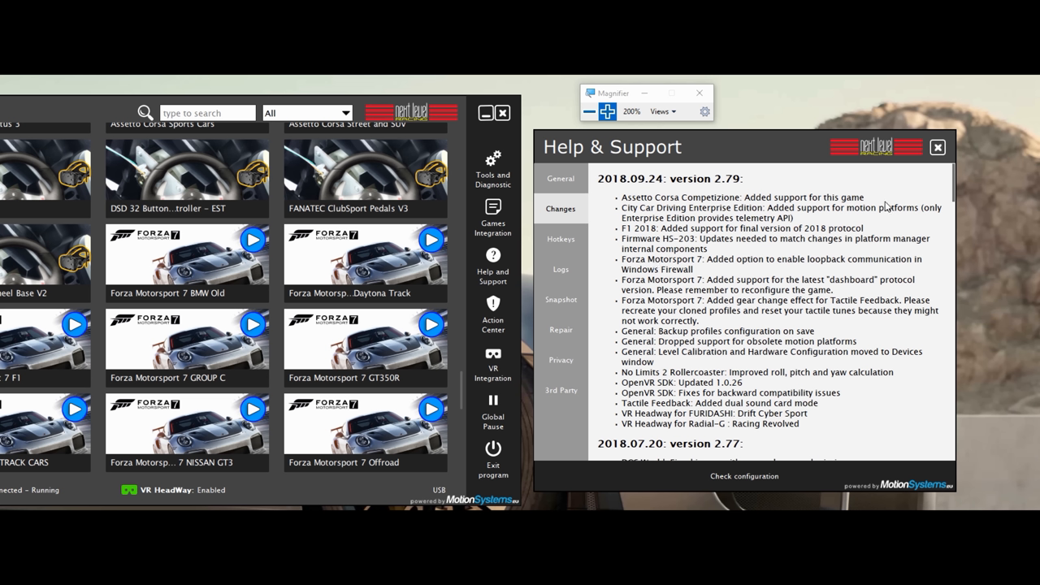
{"action": "mouse_move", "coordinate": [885, 205]}
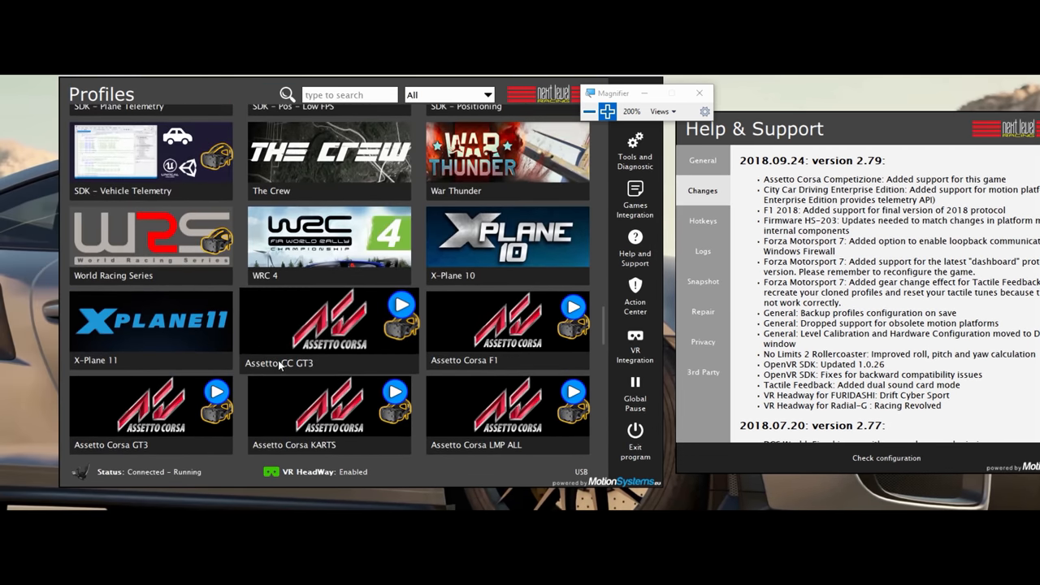
{"action": "mouse_move", "coordinate": [301, 370]}
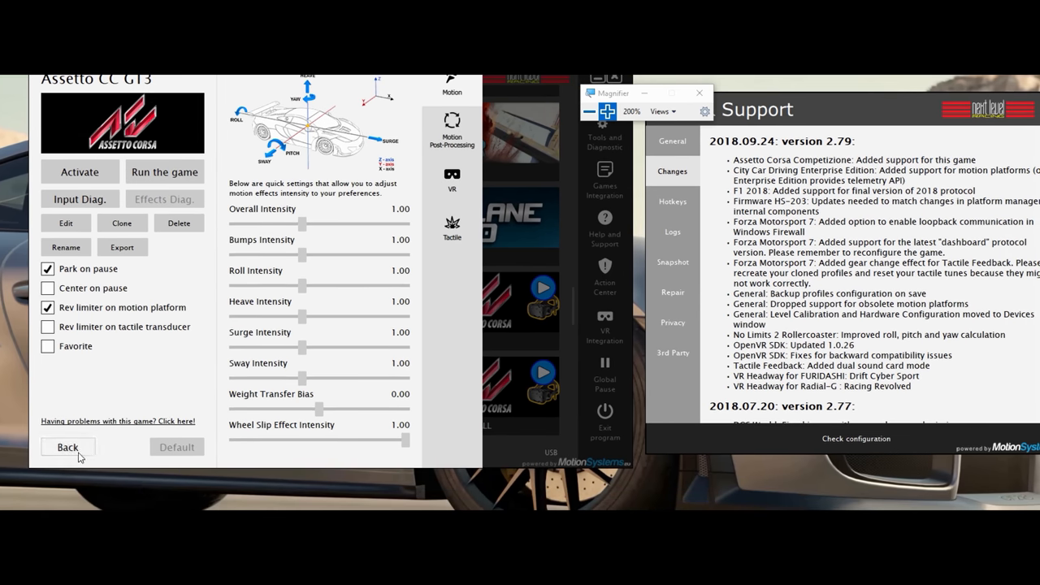
- Go back from Assetto CC GT3 and scroll the profile list to find Assetto Corsa Competizione
{"action": "left_click", "coordinate": [68, 447]}
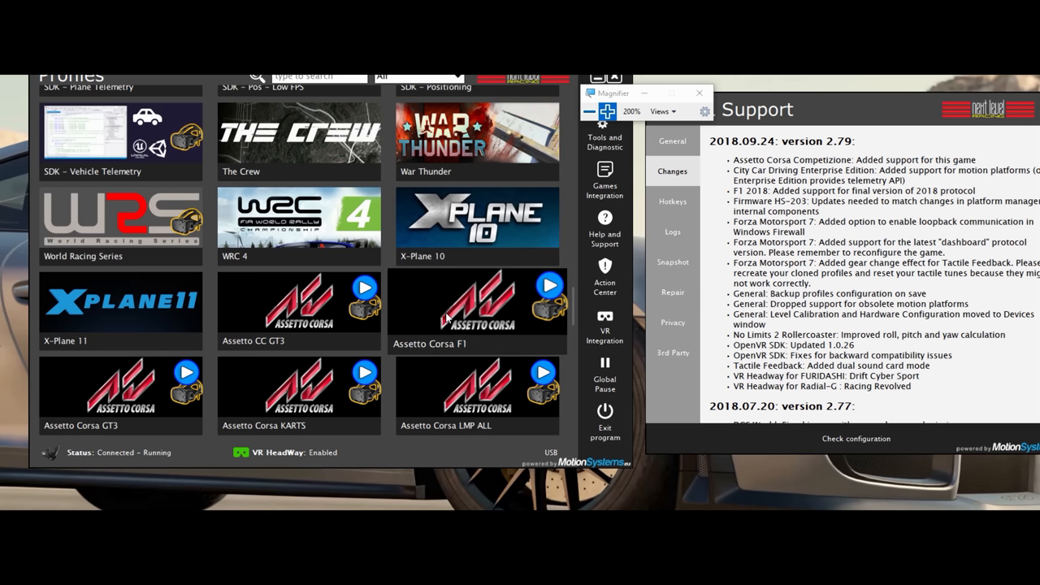
{"action": "scroll", "scroll_direction": "down", "scroll_amount": 3}
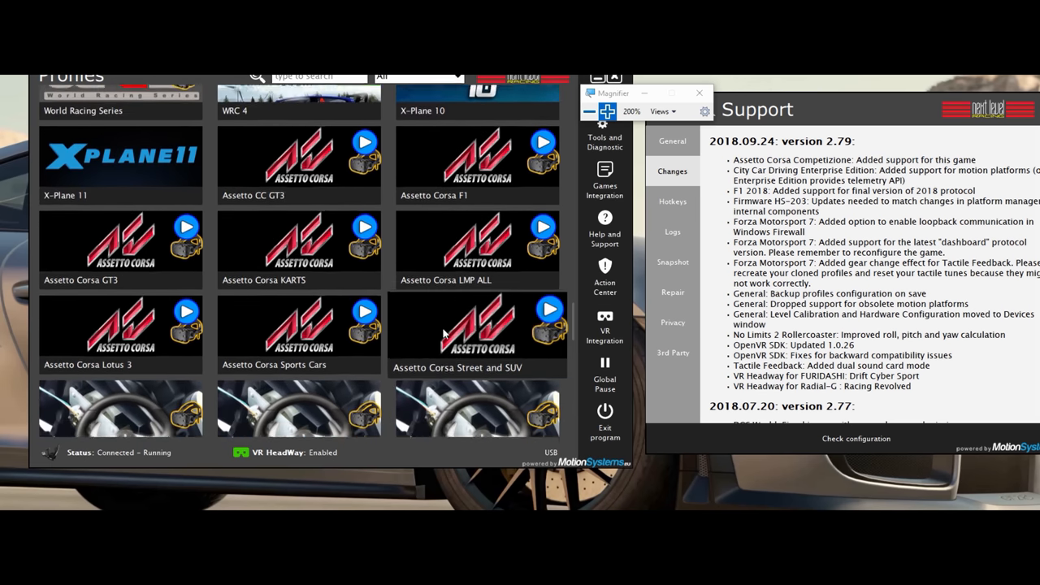
{"action": "scroll", "scroll_direction": "down", "scroll_amount": 3}
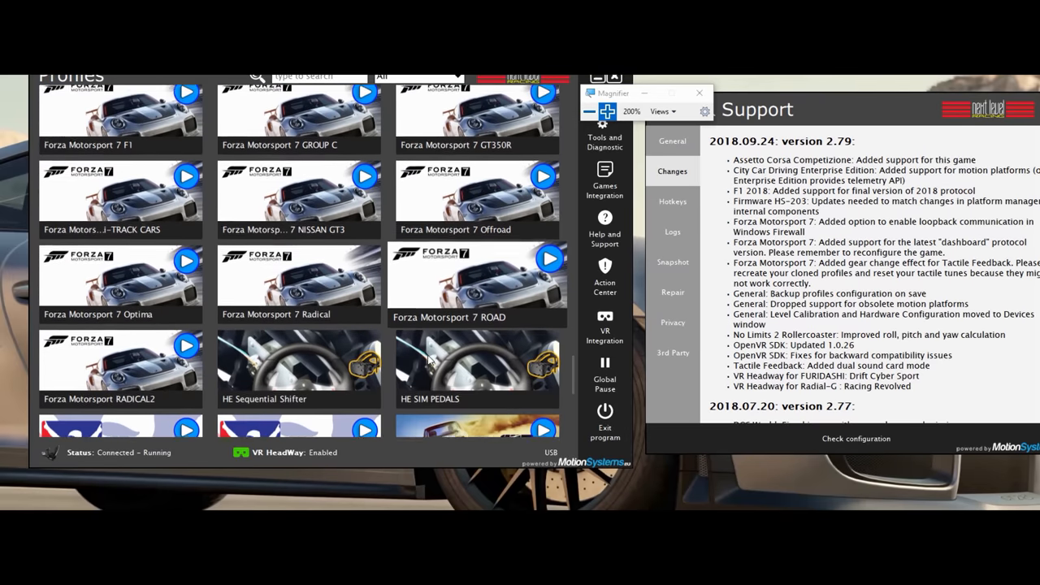
{"action": "scroll", "scroll_direction": "down", "scroll_amount": 3}
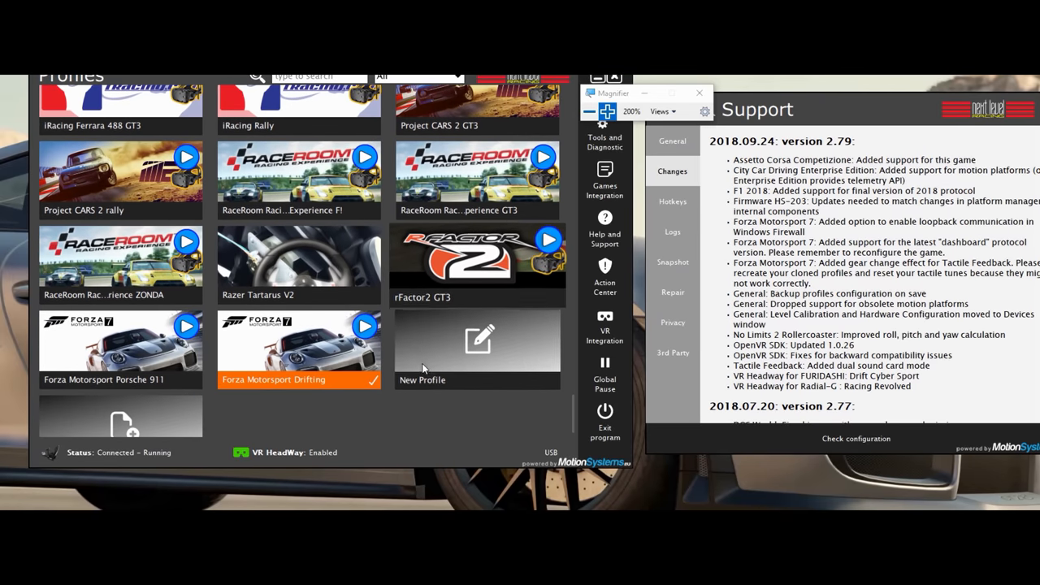
{"action": "scroll", "scroll_direction": "down", "scroll_amount": 3}
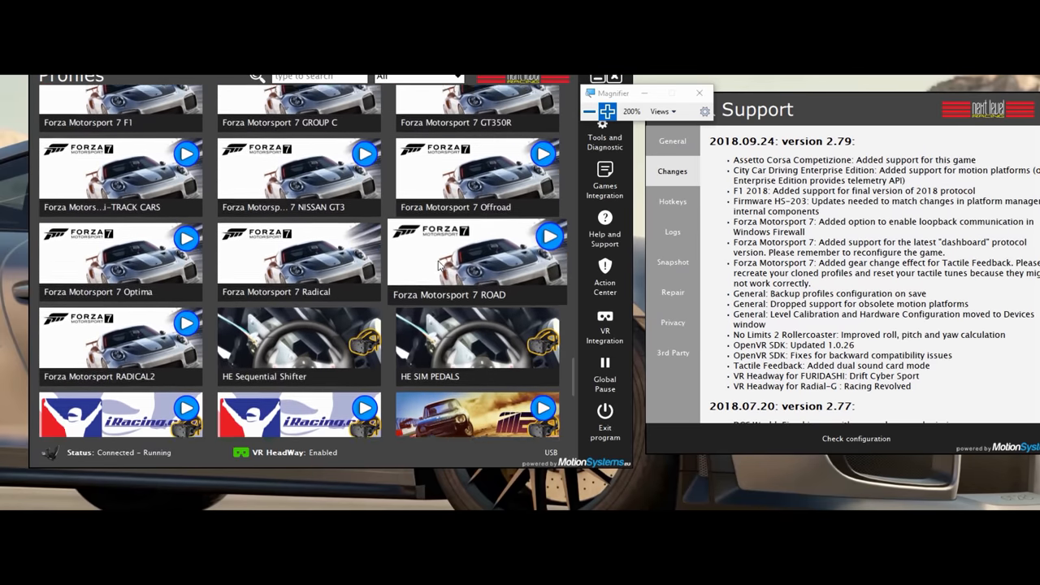
{"action": "scroll", "scroll_direction": "down", "scroll_amount": 3}
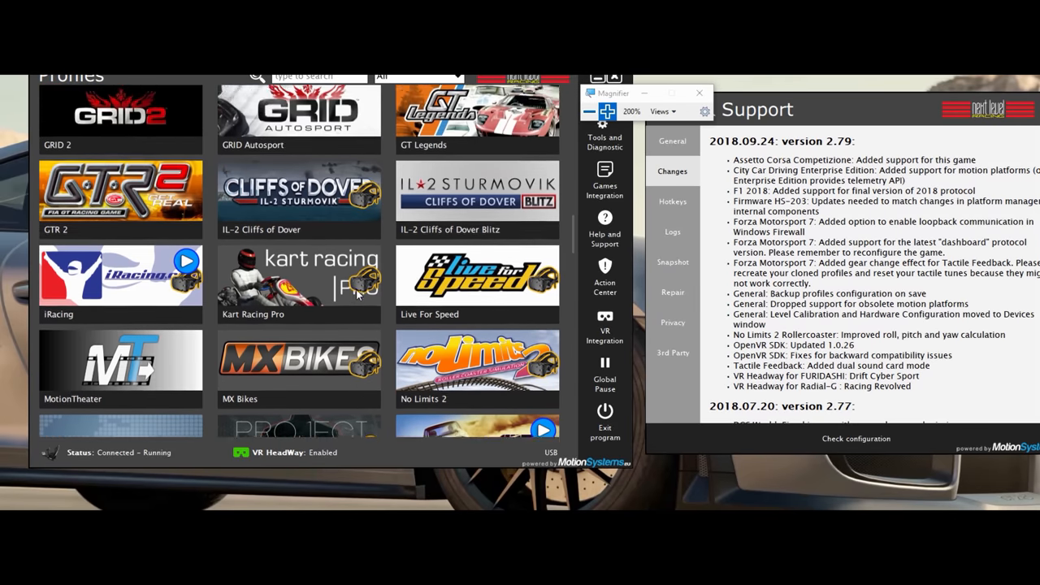
{"action": "scroll", "scroll_direction": "down", "scroll_amount": 3}
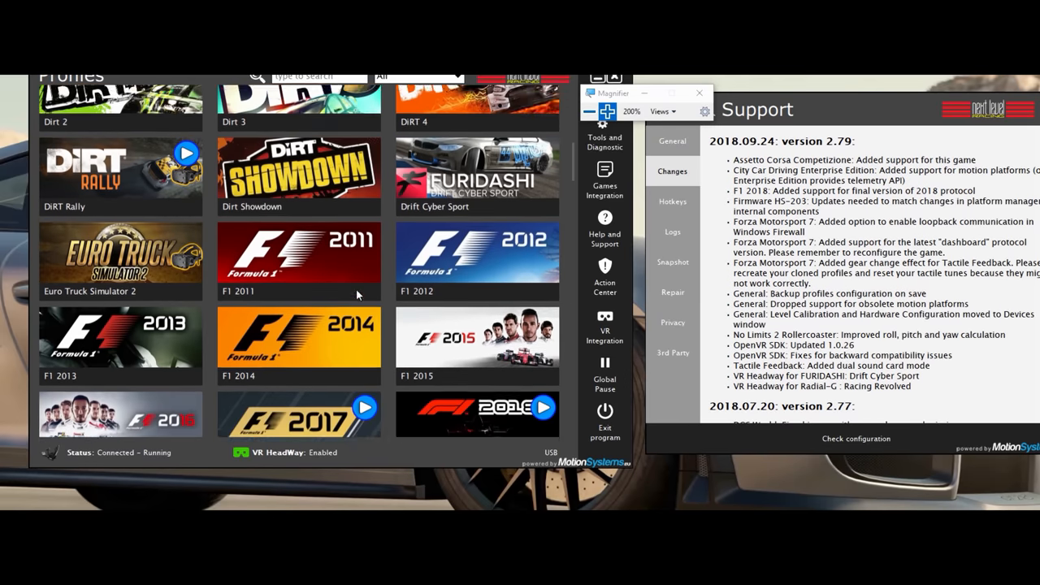
{"action": "scroll", "scroll_direction": "up", "scroll_amount": 3}
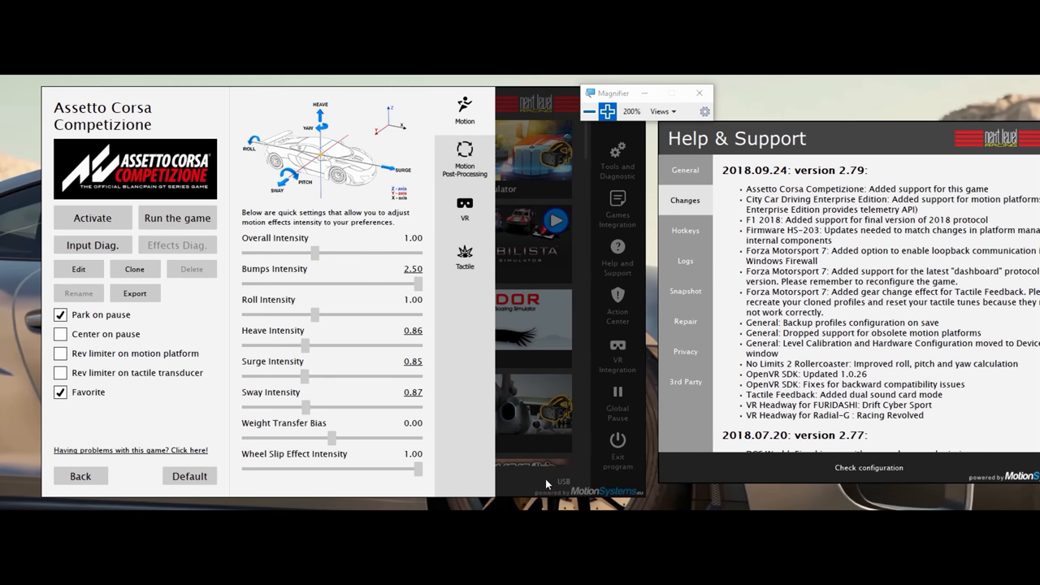
{"action": "mouse_move", "coordinate": [464, 206]}
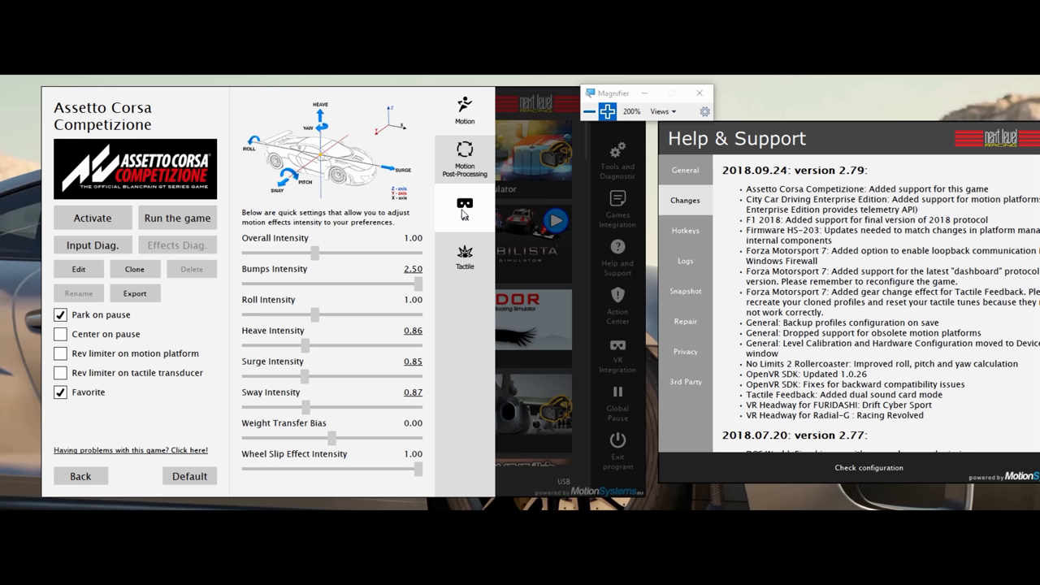
- Switch to the VR tab showing roll, pitch and smoothness compensation
{"action": "left_click", "coordinate": [465, 204]}
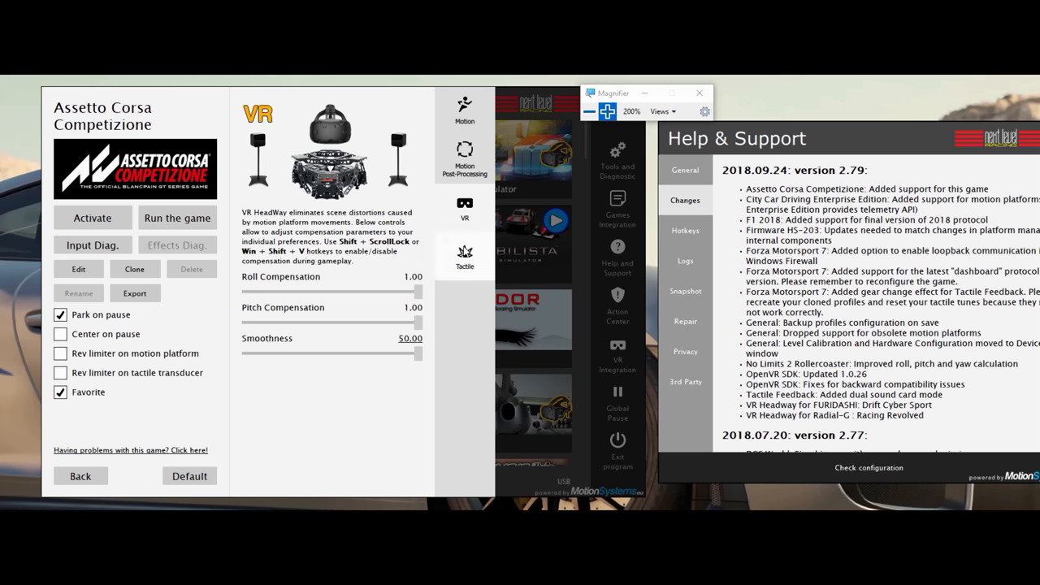
- Open the Tactile tab and tick 'Rev limiter on motion platform'
{"action": "left_click", "coordinate": [465, 255]}
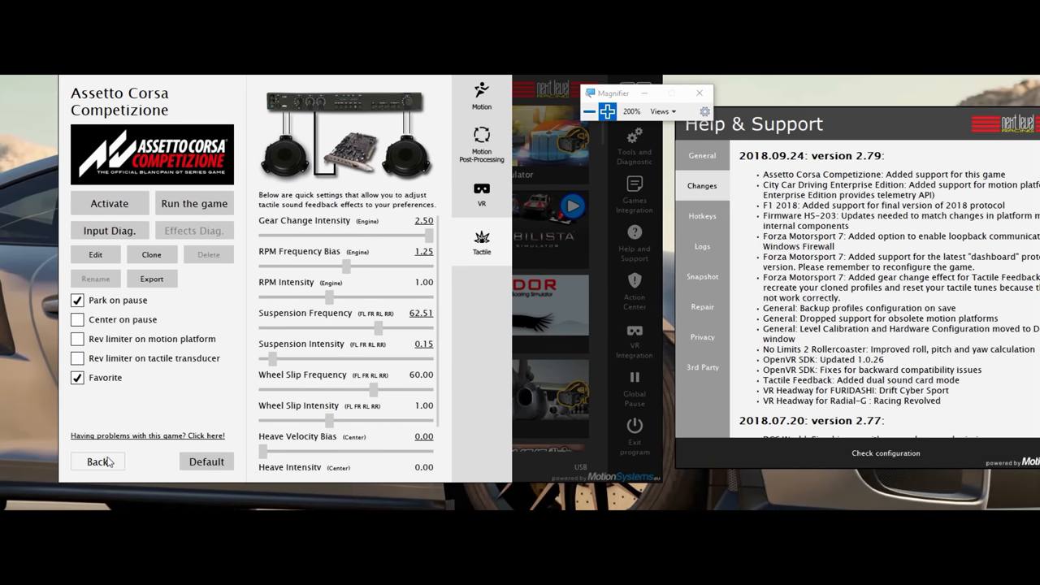
{"action": "mouse_move", "coordinate": [187, 306]}
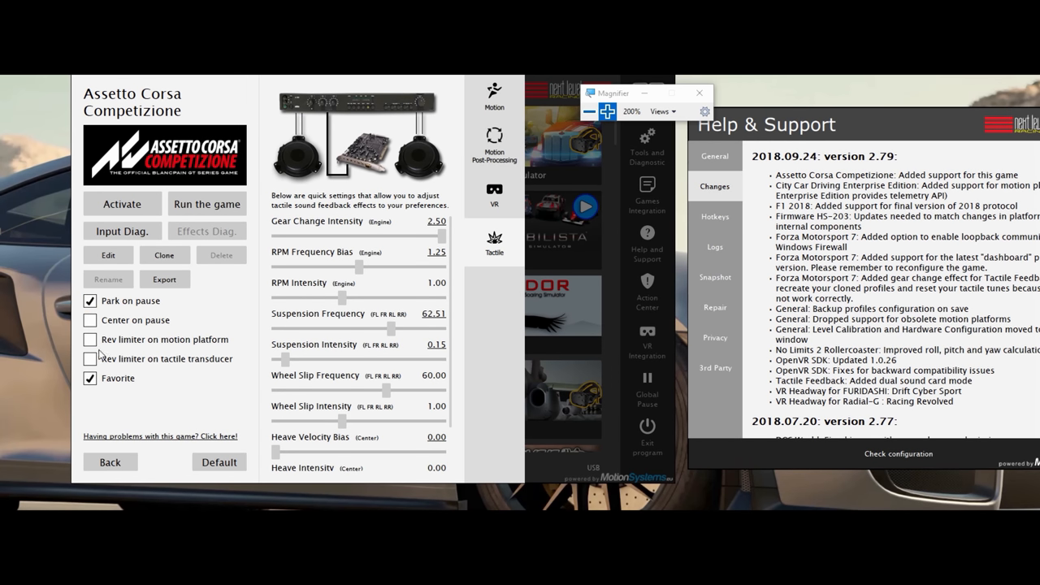
{"action": "left_click", "coordinate": [90, 340]}
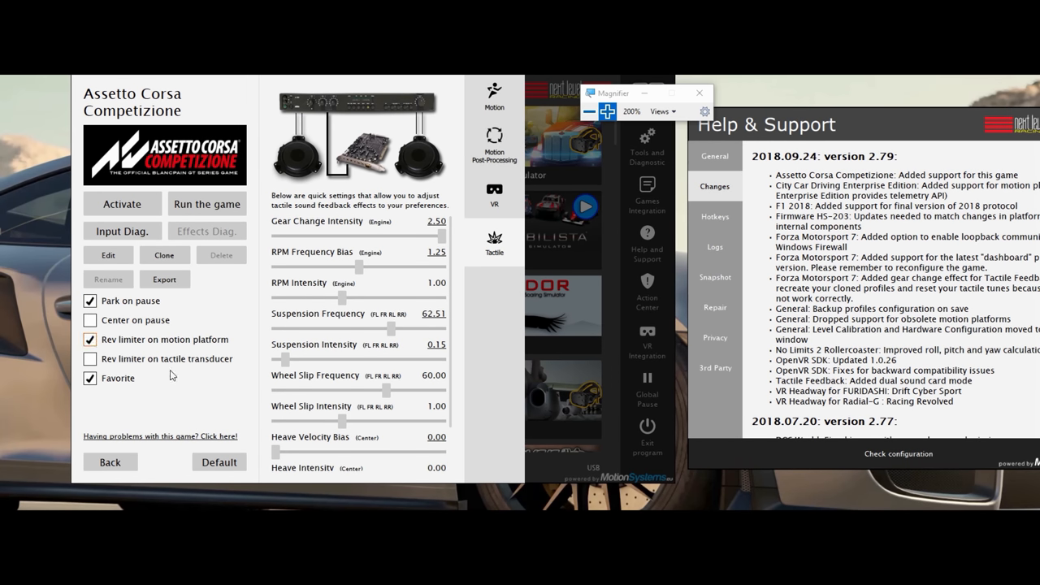
{"action": "mouse_move", "coordinate": [159, 447]}
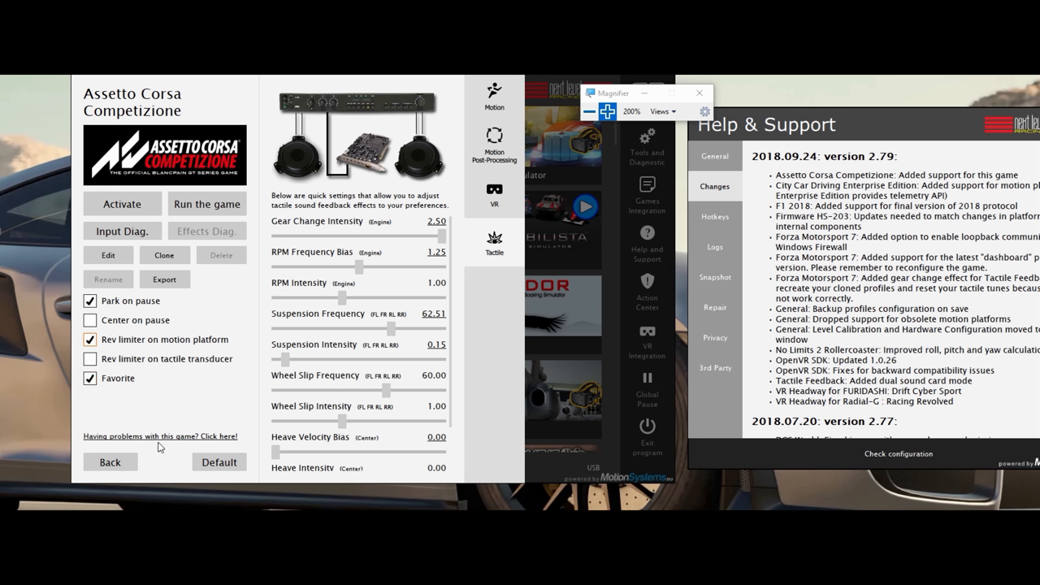
{"action": "left_click", "coordinate": [90, 339]}
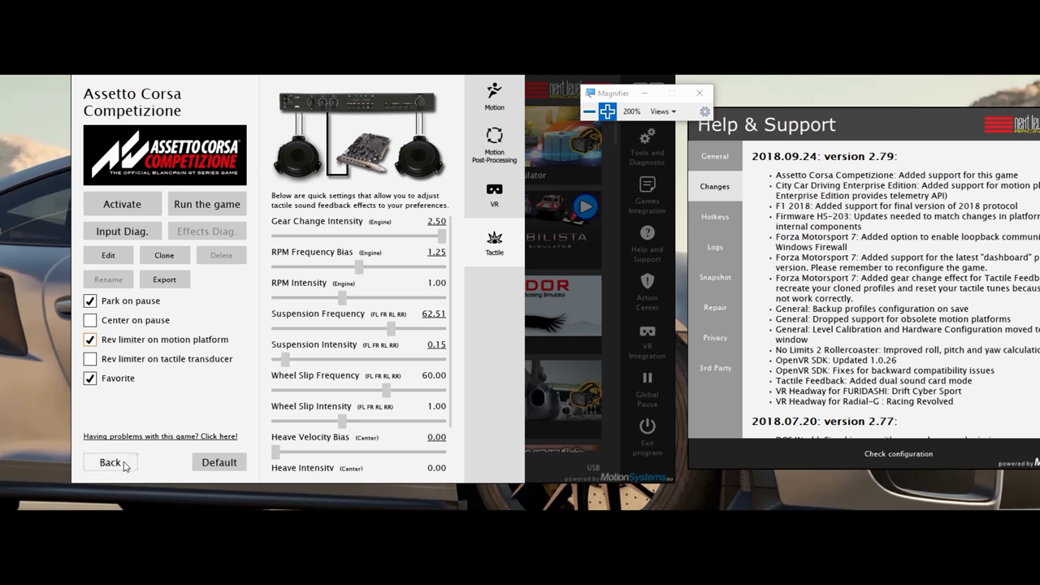
- Go Back from Assetto Corsa Competizione settings to the Profiles list
{"action": "left_click", "coordinate": [110, 462]}
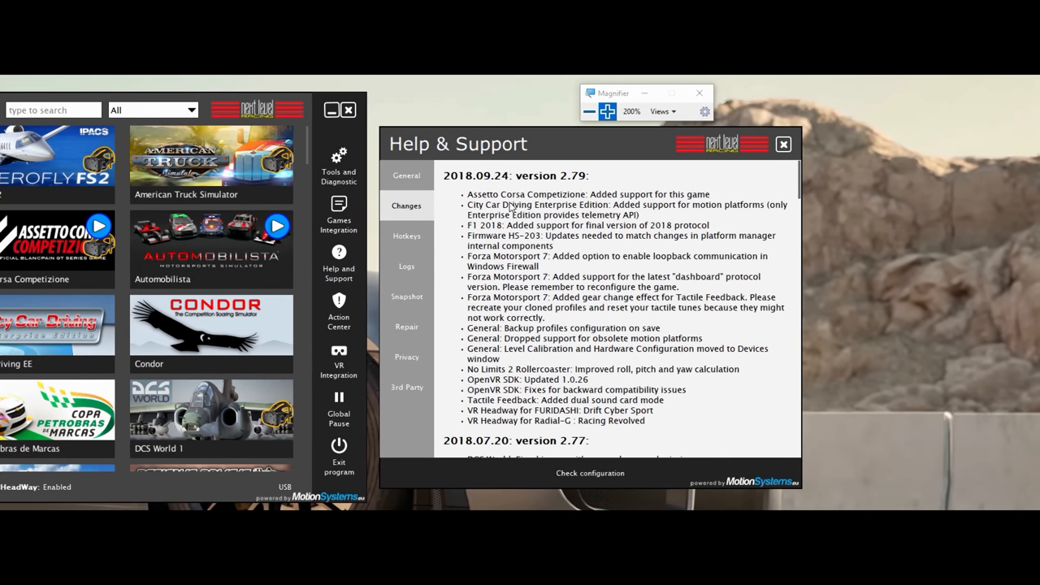
{"action": "mouse_move", "coordinate": [605, 220]}
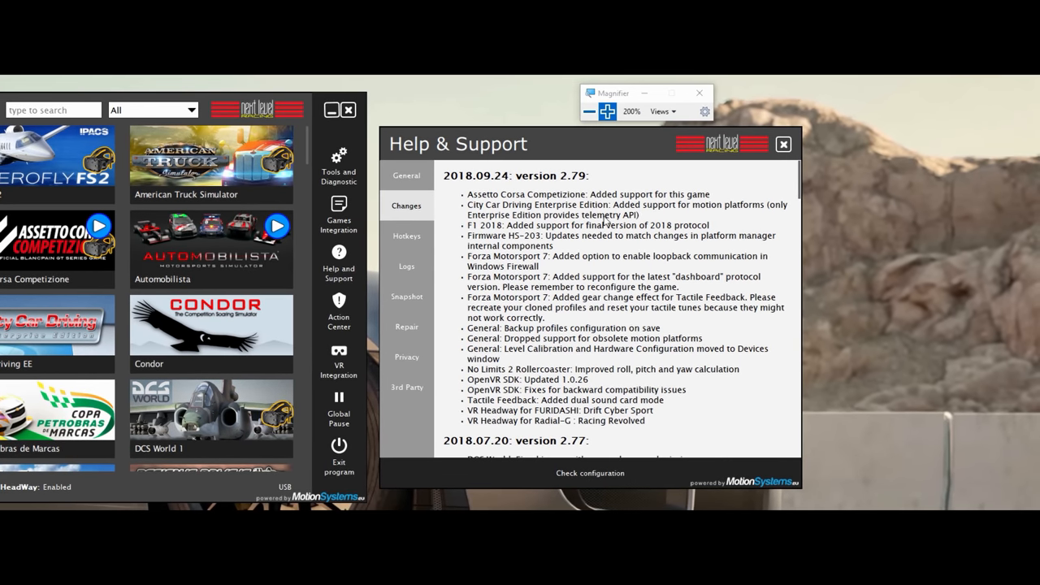
{"action": "mouse_move", "coordinate": [720, 216]}
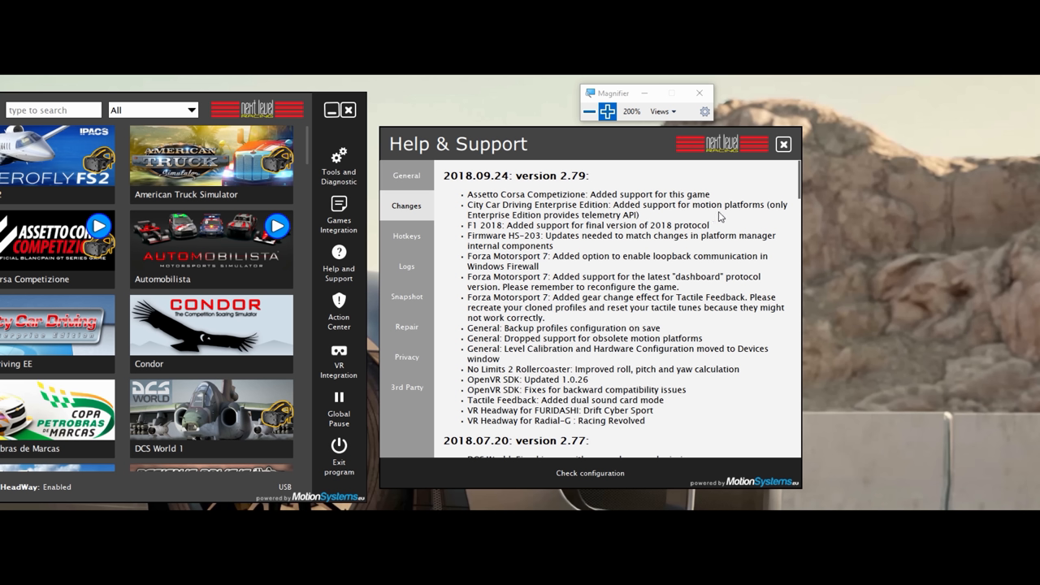
{"action": "mouse_move", "coordinate": [566, 225]}
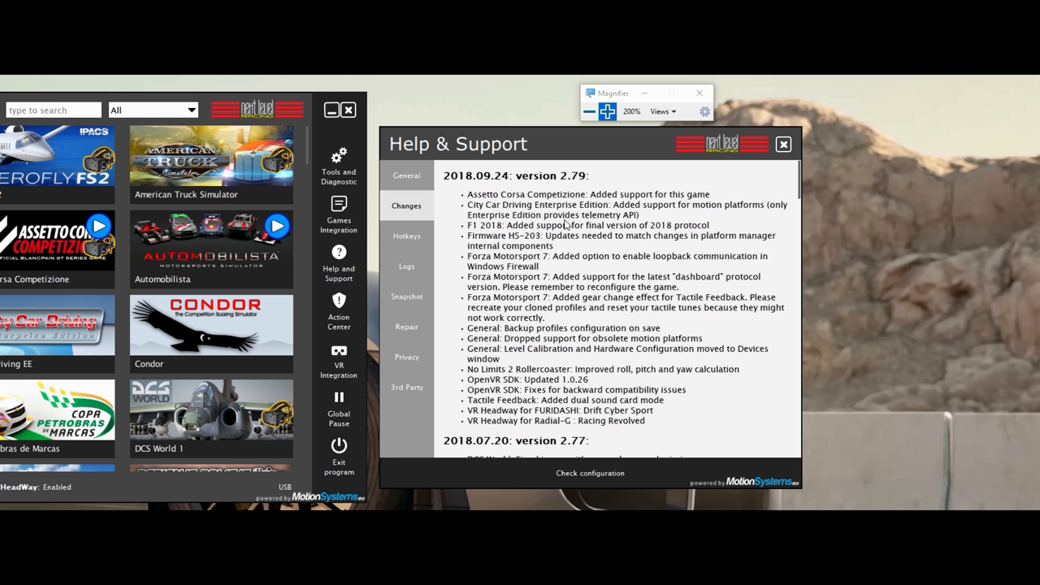
{"action": "mouse_move", "coordinate": [567, 225]}
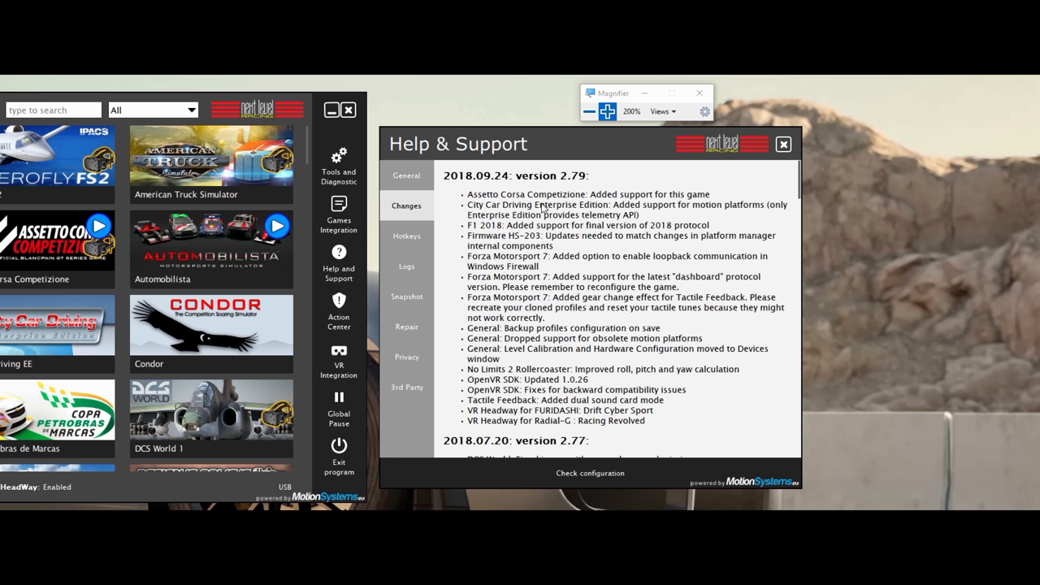
{"action": "mouse_move", "coordinate": [563, 211]}
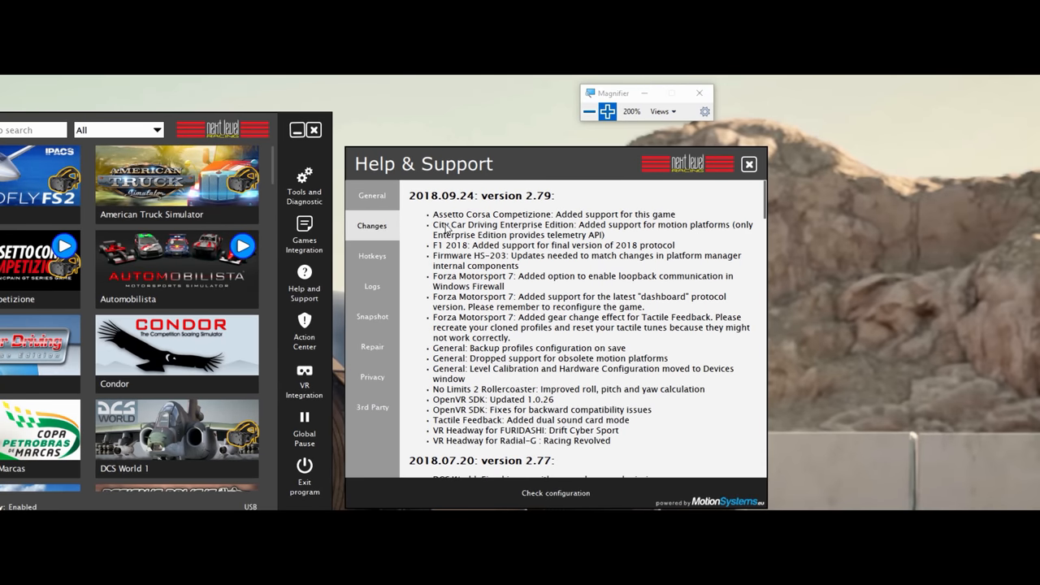
{"action": "mouse_move", "coordinate": [480, 231]}
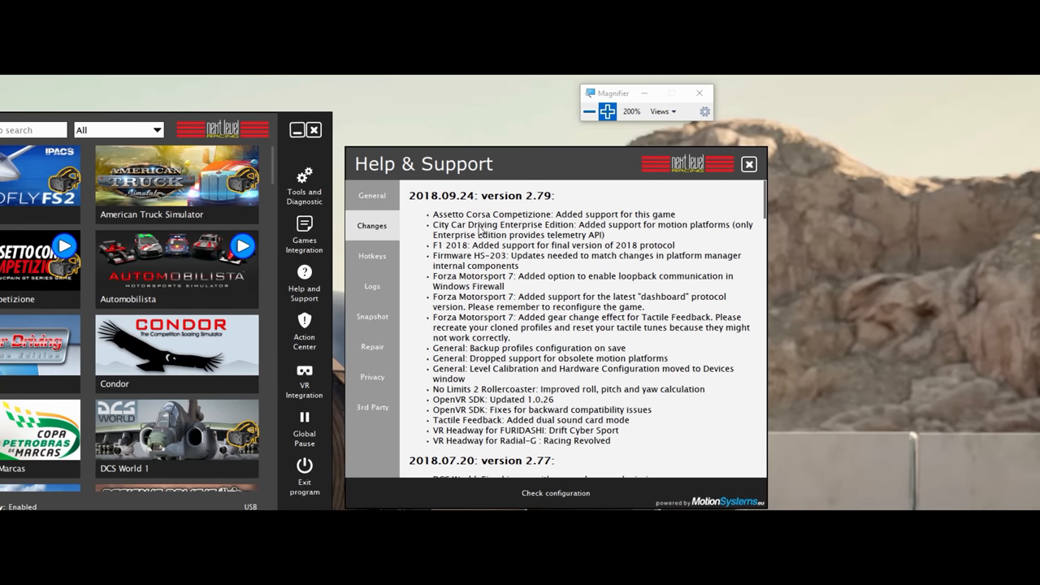
{"action": "mouse_move", "coordinate": [304, 195]}
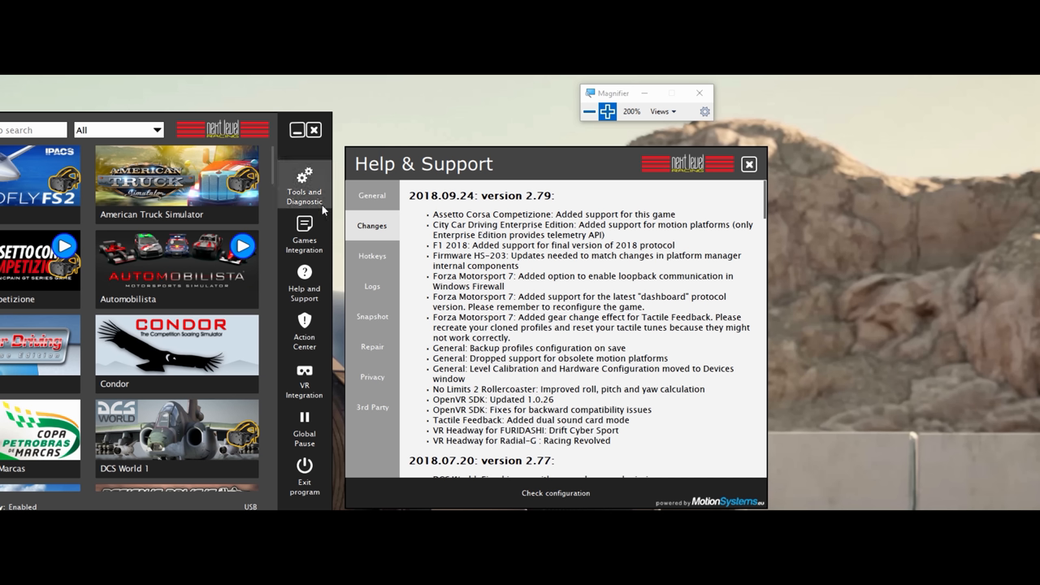
{"action": "mouse_move", "coordinate": [569, 246]}
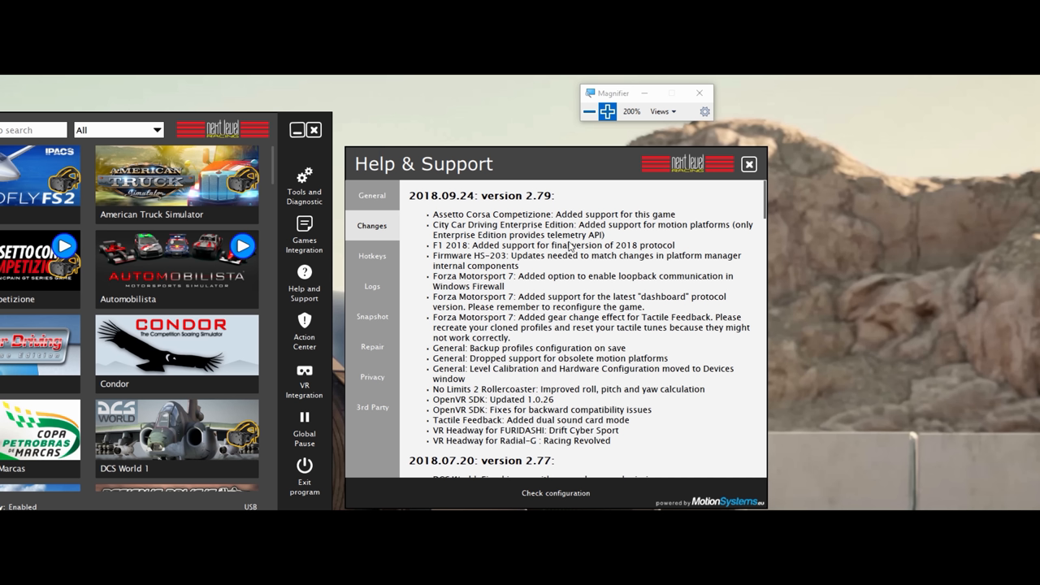
{"action": "mouse_move", "coordinate": [445, 254]}
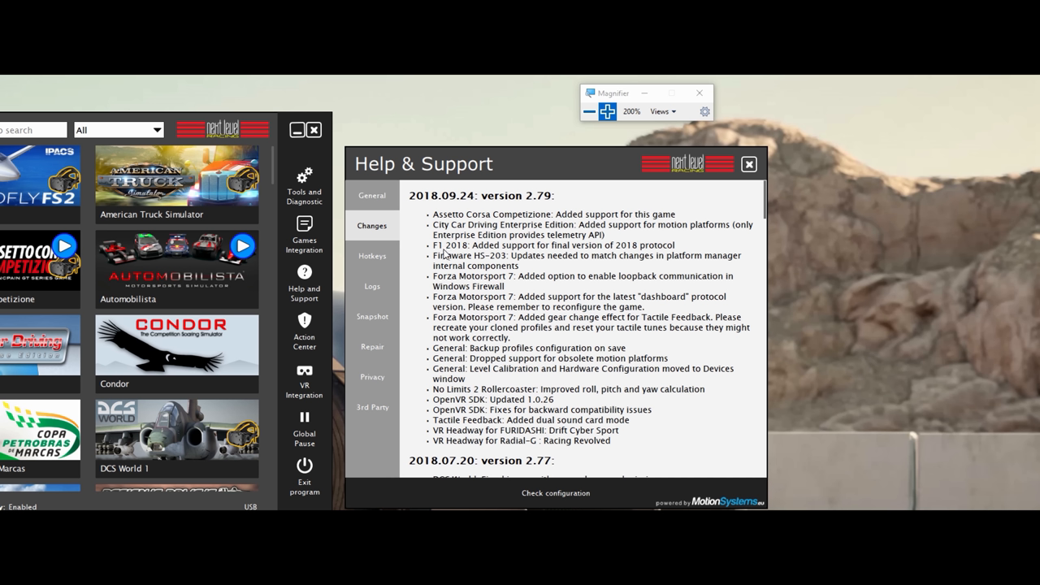
{"action": "mouse_move", "coordinate": [458, 253]}
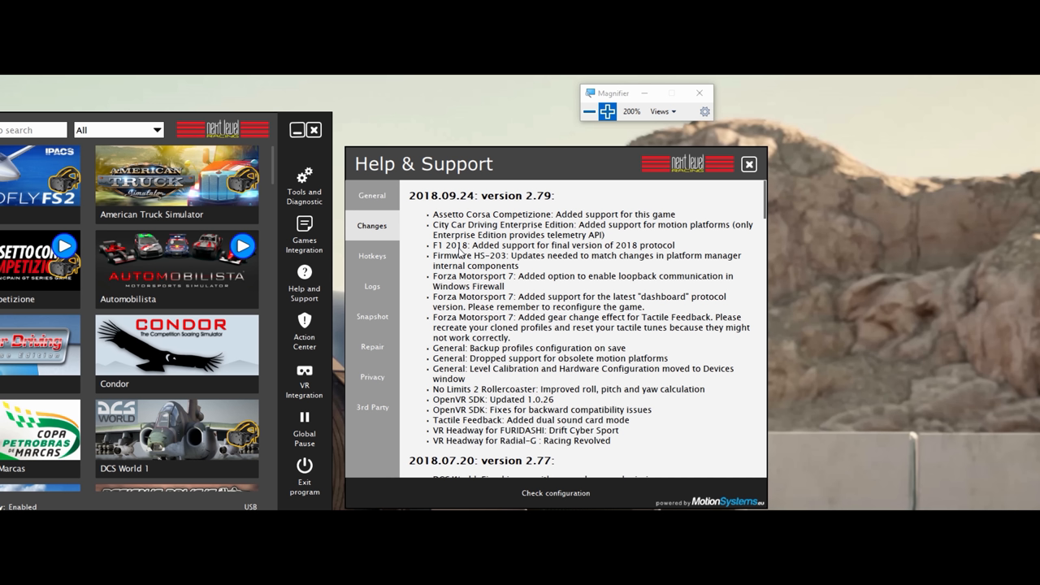
{"action": "mouse_move", "coordinate": [519, 259]}
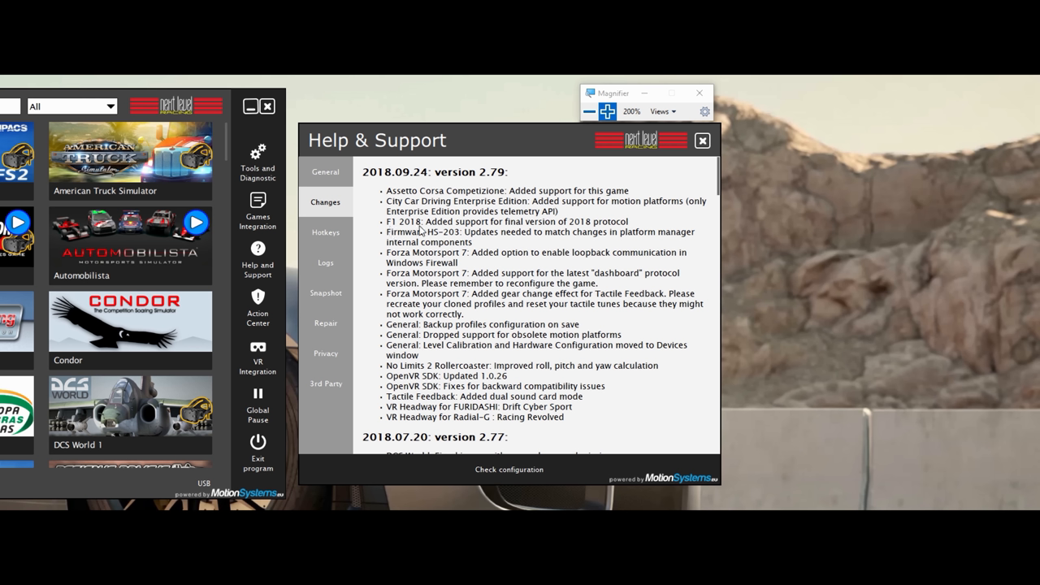
{"action": "mouse_move", "coordinate": [456, 233]}
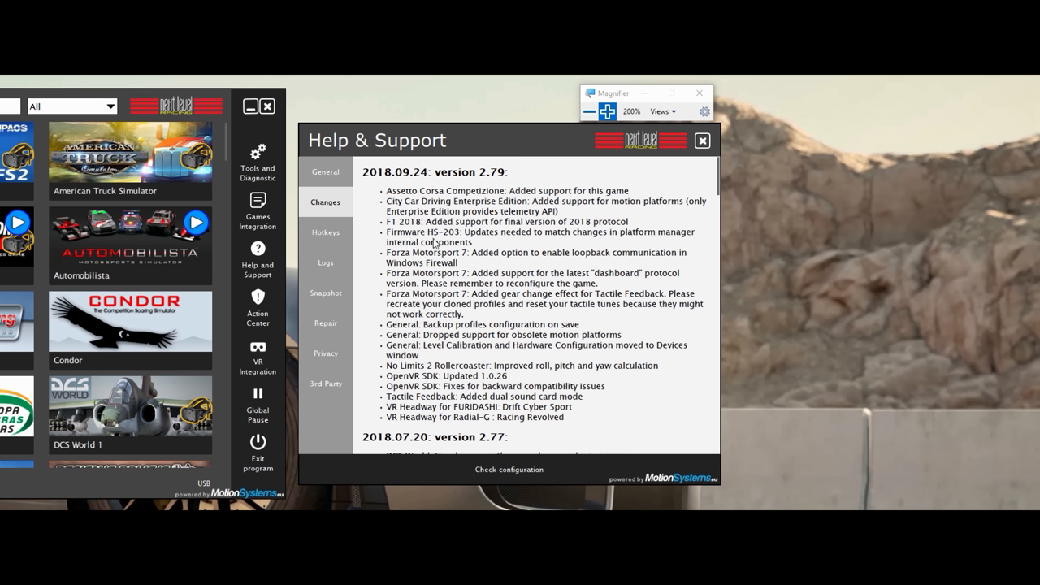
{"action": "mouse_move", "coordinate": [452, 239]}
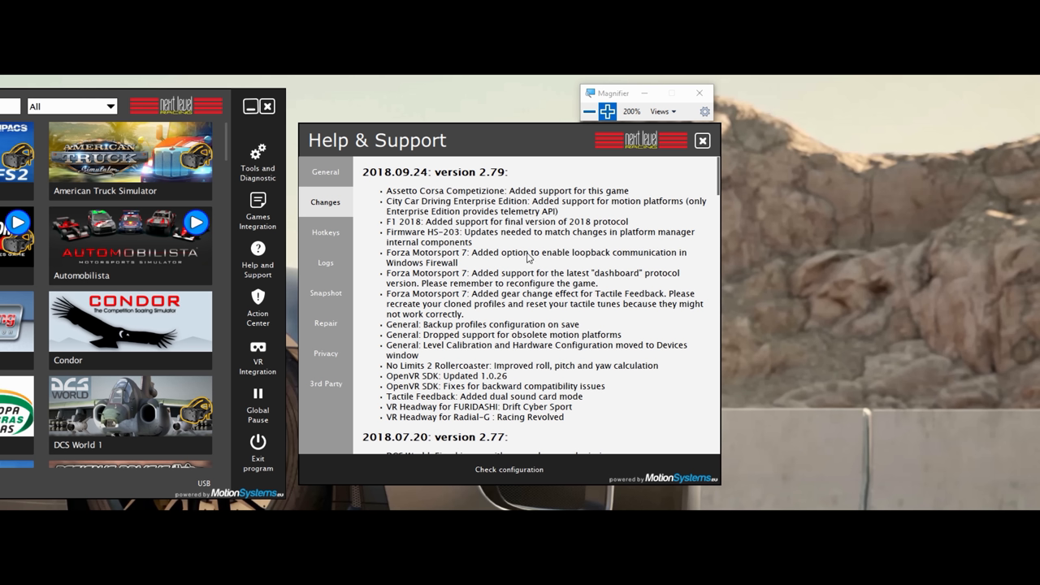
{"action": "mouse_move", "coordinate": [463, 263]}
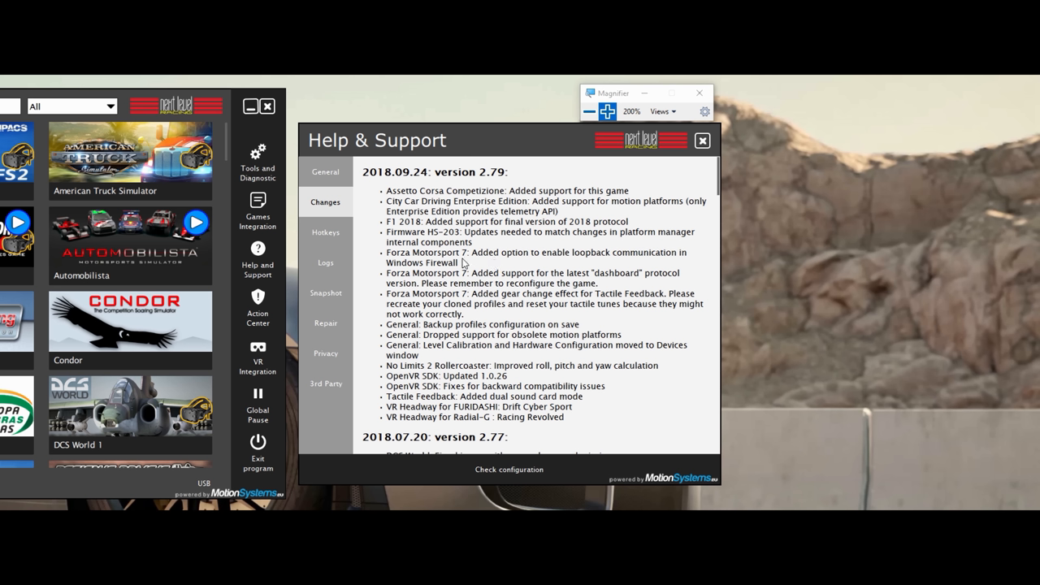
{"action": "mouse_move", "coordinate": [532, 254]}
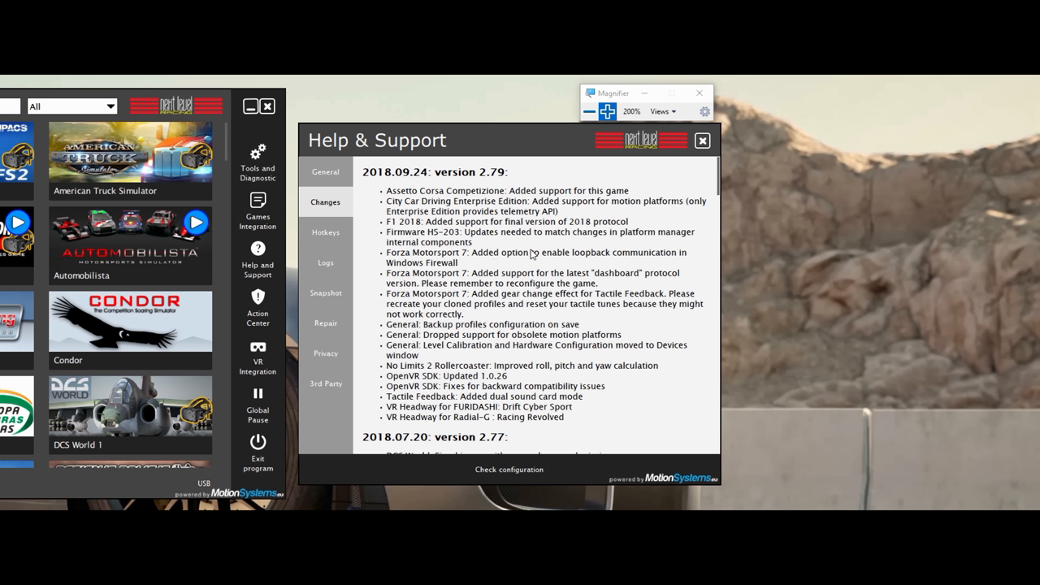
{"action": "mouse_move", "coordinate": [431, 272]}
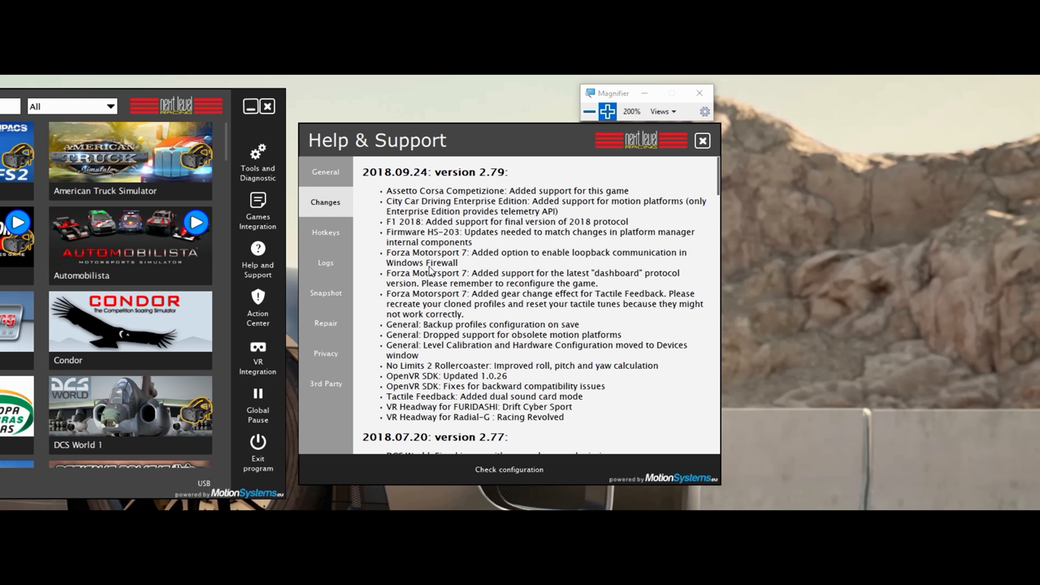
{"action": "mouse_move", "coordinate": [593, 284]}
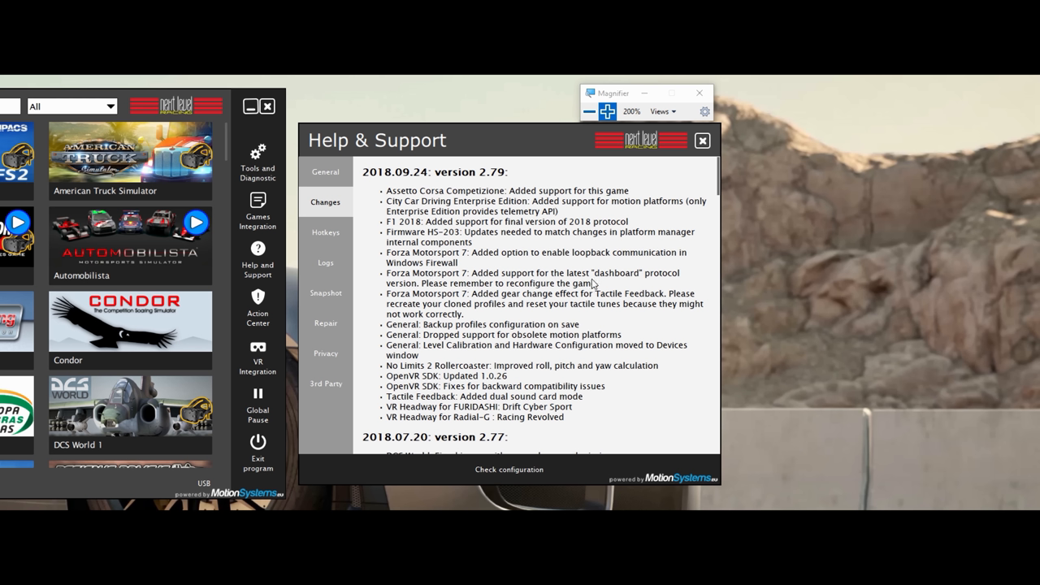
{"action": "mouse_move", "coordinate": [648, 286]}
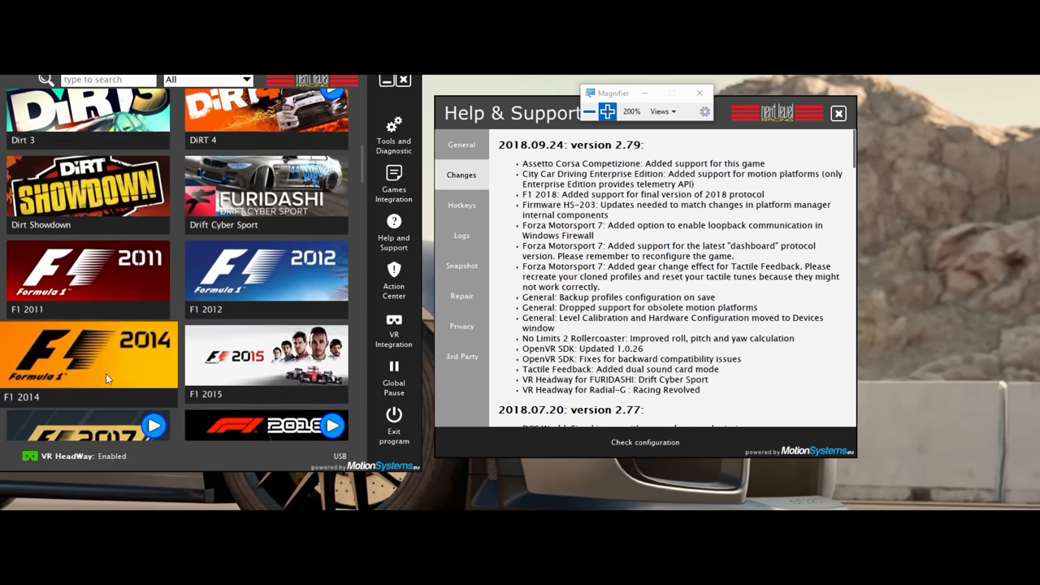
- Scroll the game list toward the Forza Motorsport 7 GT350R profile
{"action": "scroll", "scroll_direction": "down", "scroll_amount": 3}
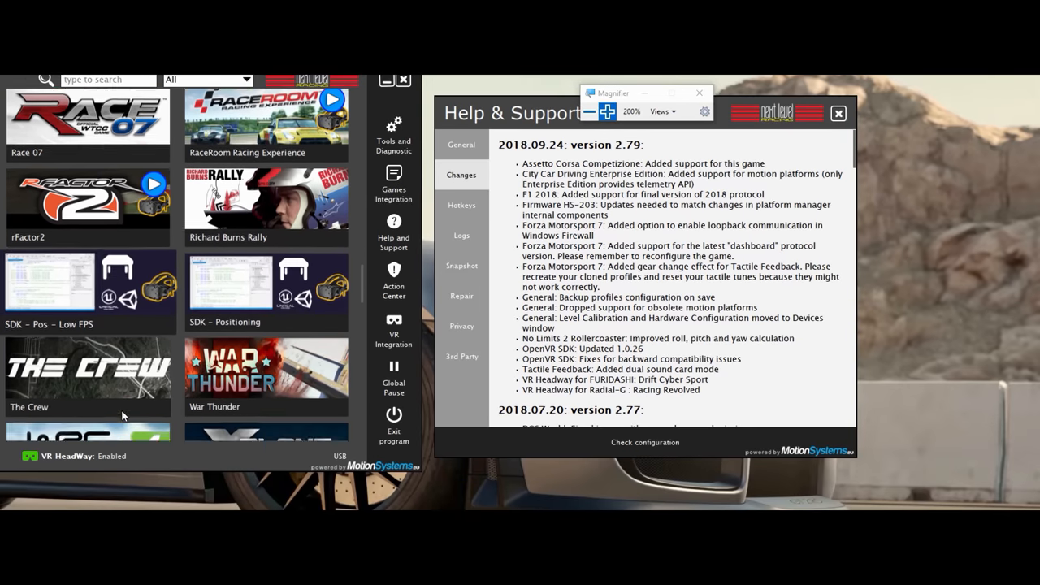
{"action": "scroll", "scroll_direction": "down", "scroll_amount": 3}
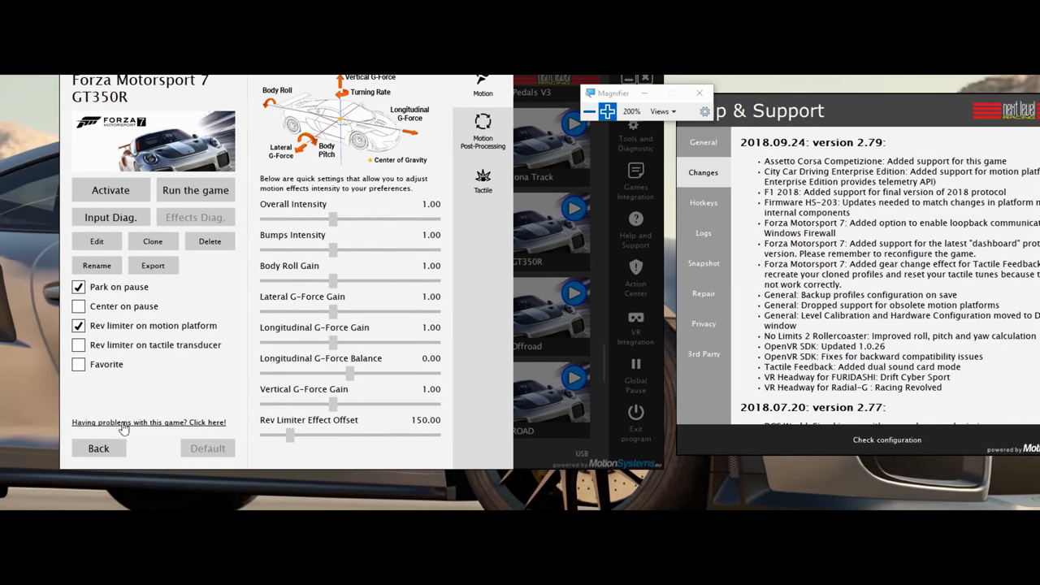
- Read the Forza 7 'No motion?' help, scrolling through it, then close it
{"action": "left_click", "coordinate": [149, 422]}
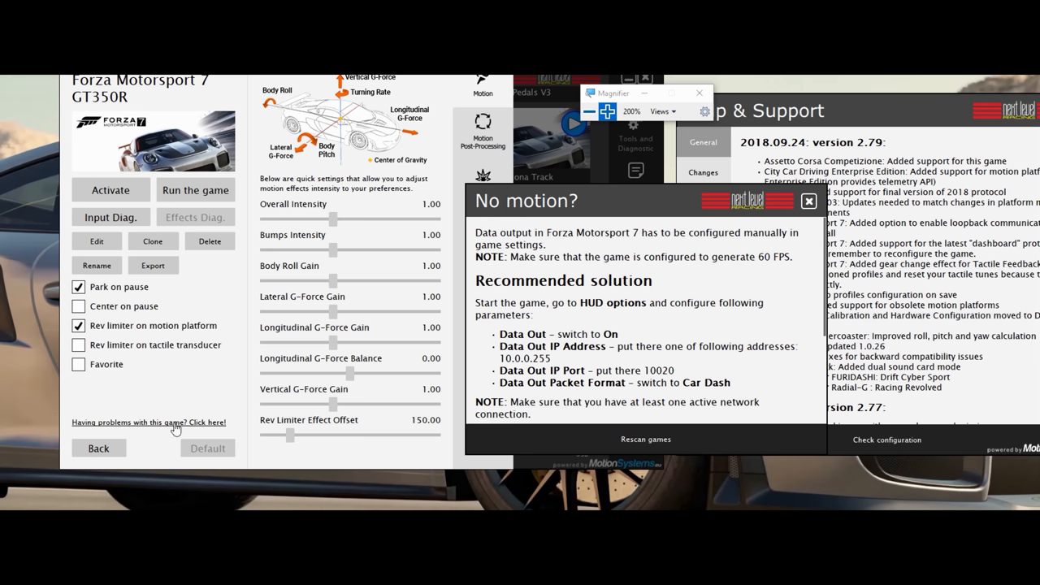
{"action": "scroll", "scroll_direction": "down", "scroll_amount": 3}
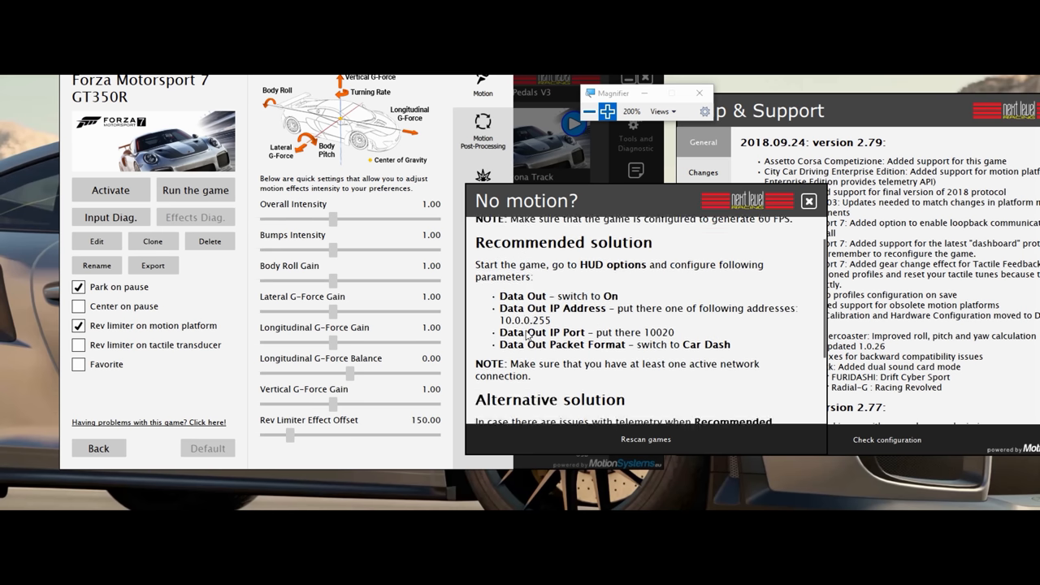
{"action": "scroll", "scroll_direction": "down", "scroll_amount": 3}
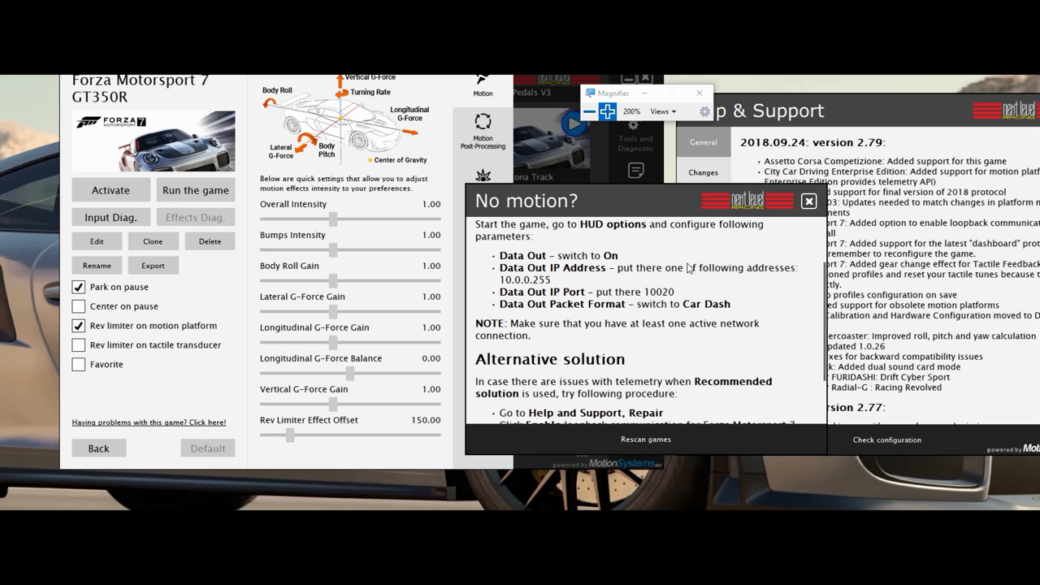
{"action": "mouse_move", "coordinate": [573, 307]}
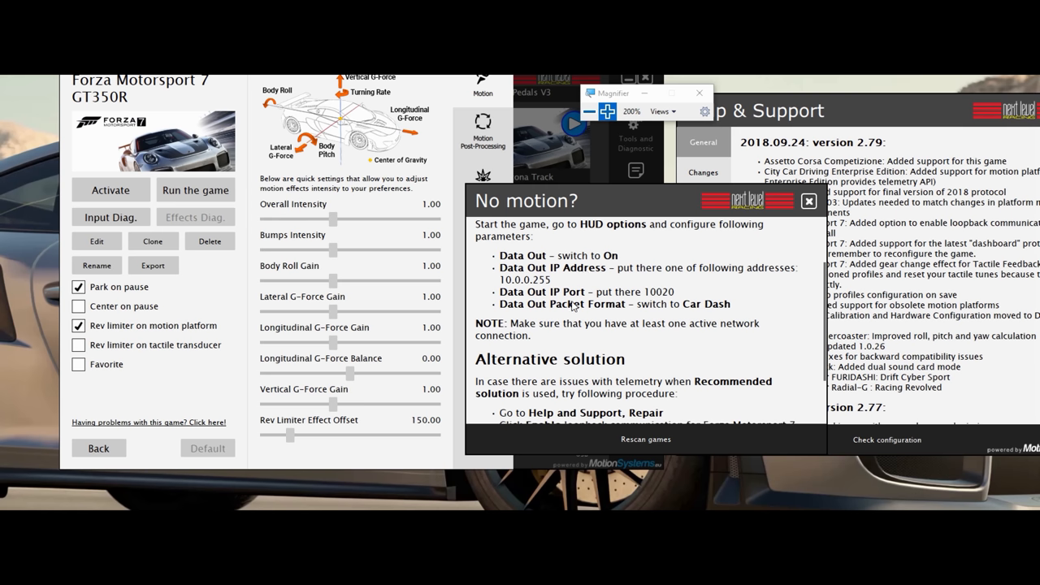
{"action": "scroll", "scroll_direction": "down", "scroll_amount": 3}
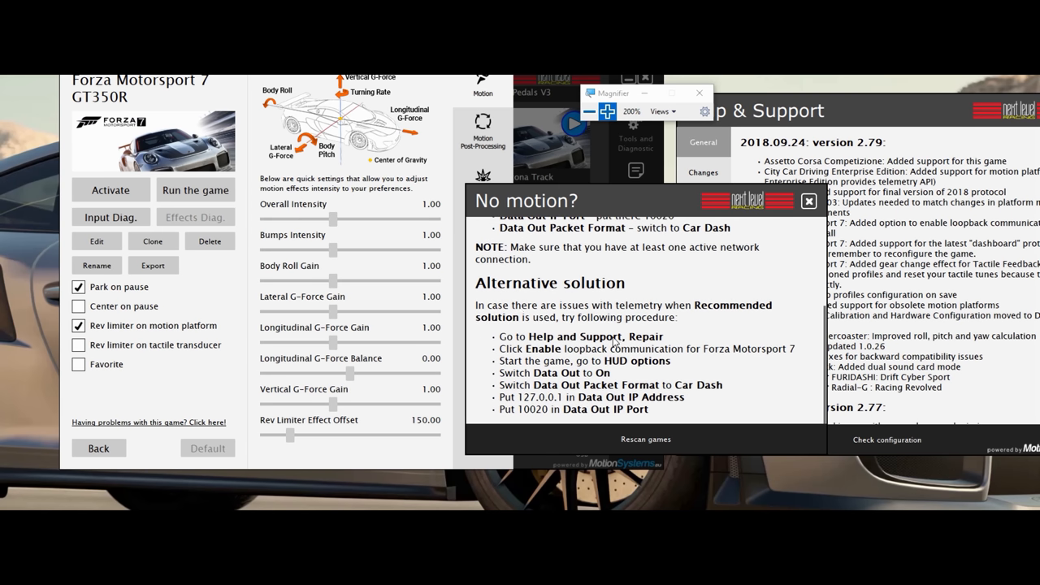
{"action": "mouse_move", "coordinate": [484, 289]}
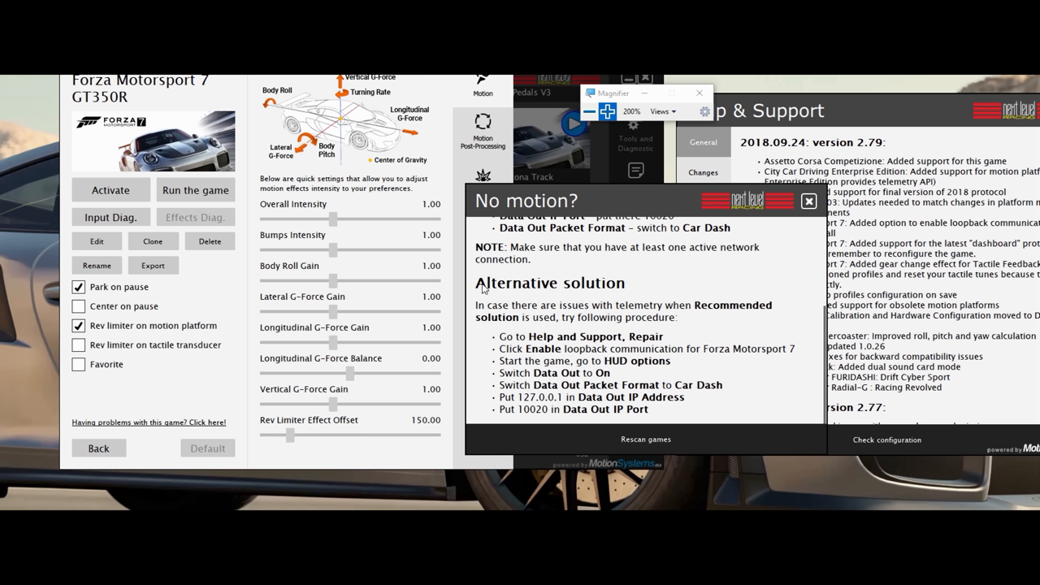
{"action": "mouse_move", "coordinate": [592, 377]}
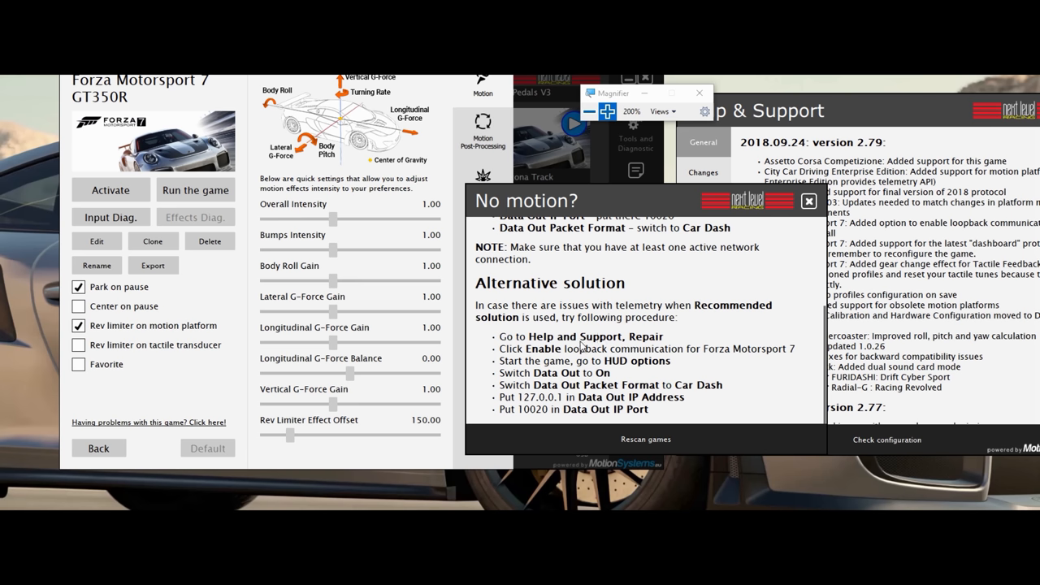
{"action": "left_click", "coordinate": [808, 201]}
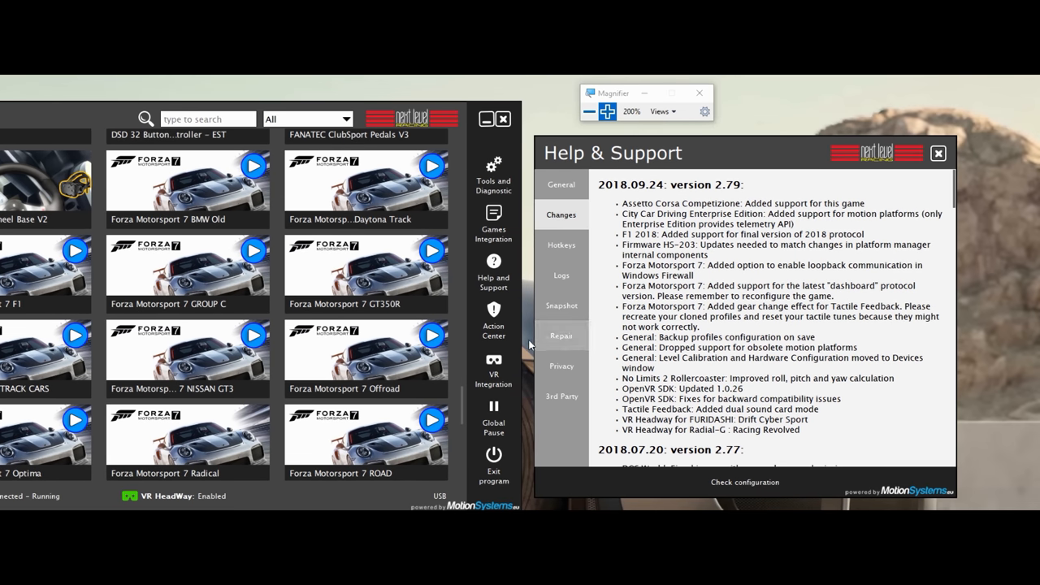
- Switch Help & Support to the Repair tab with uninstaller and loopback options
{"action": "left_click", "coordinate": [561, 335]}
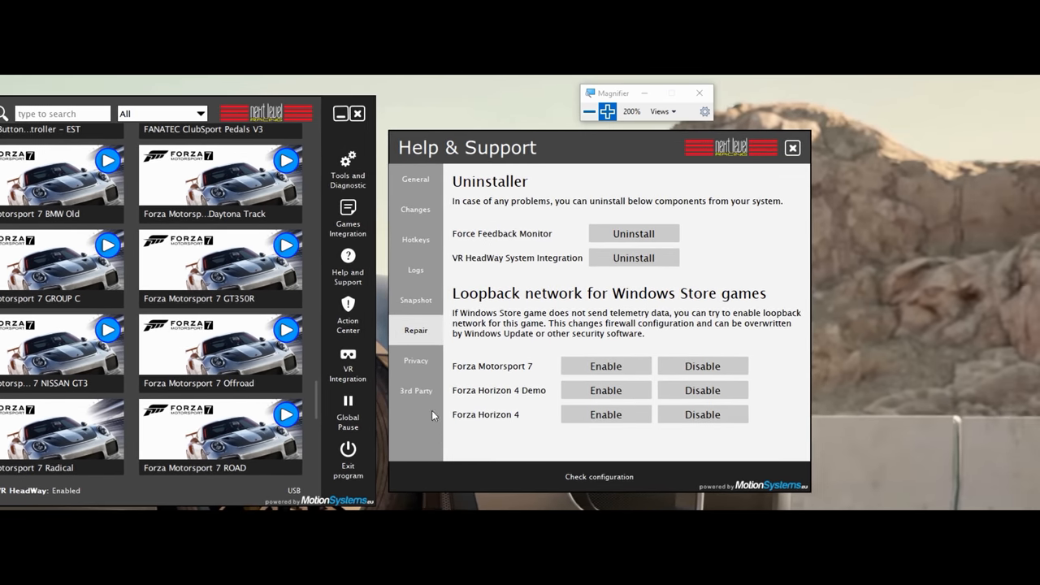
{"action": "mouse_move", "coordinate": [480, 421]}
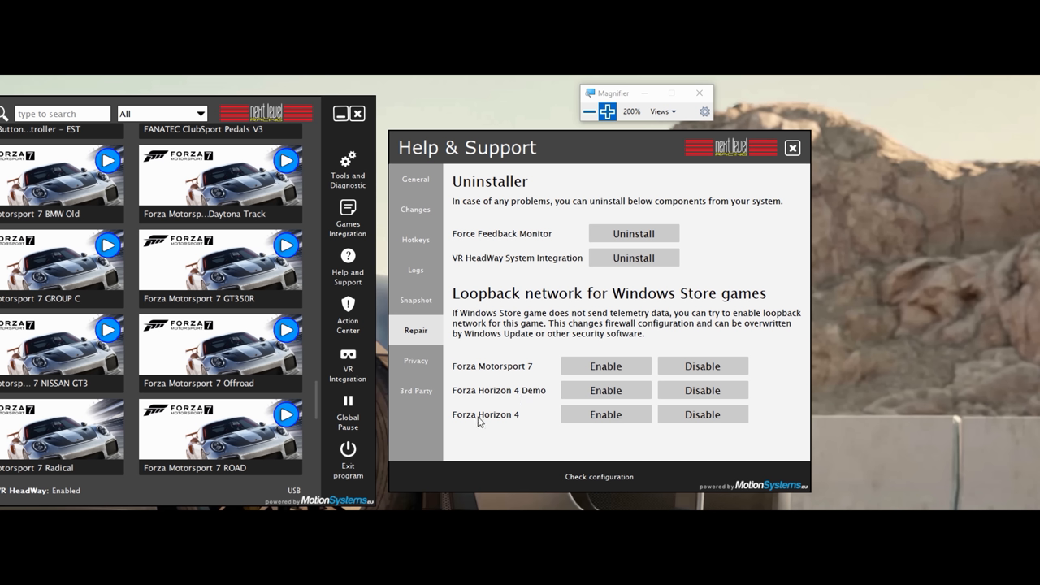
{"action": "mouse_move", "coordinate": [494, 425]}
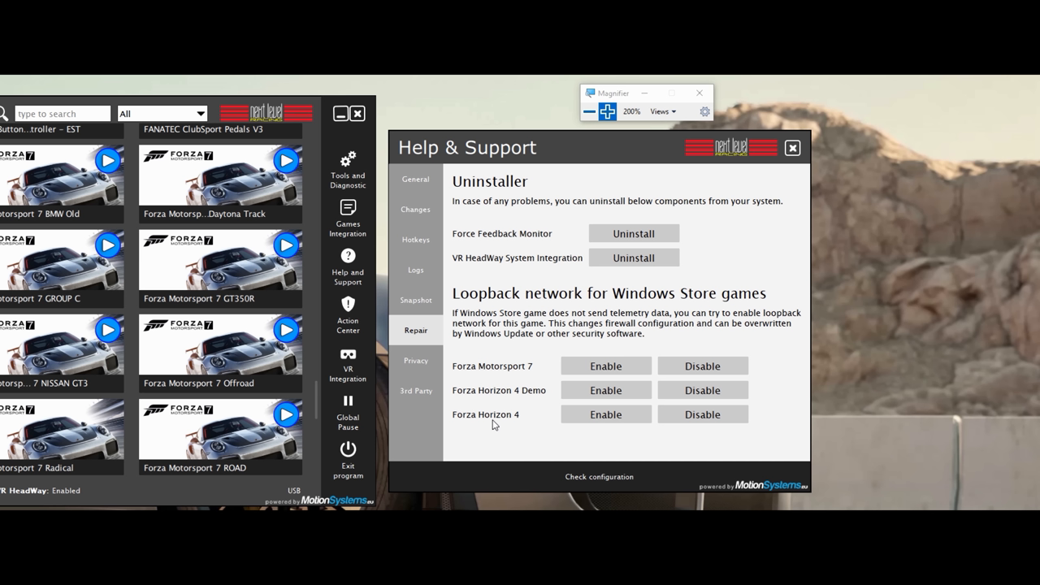
{"action": "mouse_move", "coordinate": [516, 394]}
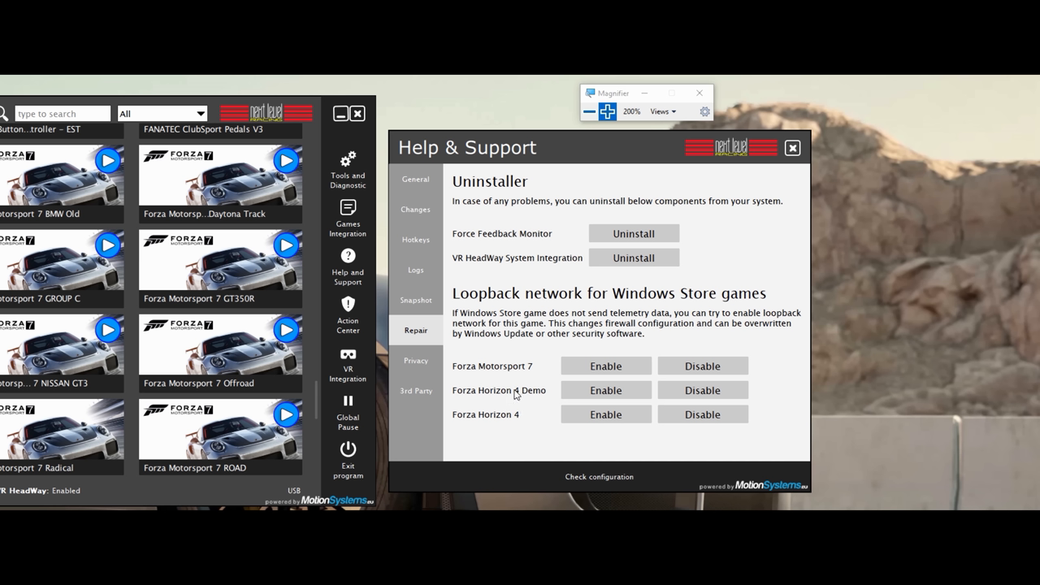
{"action": "mouse_move", "coordinate": [477, 269]}
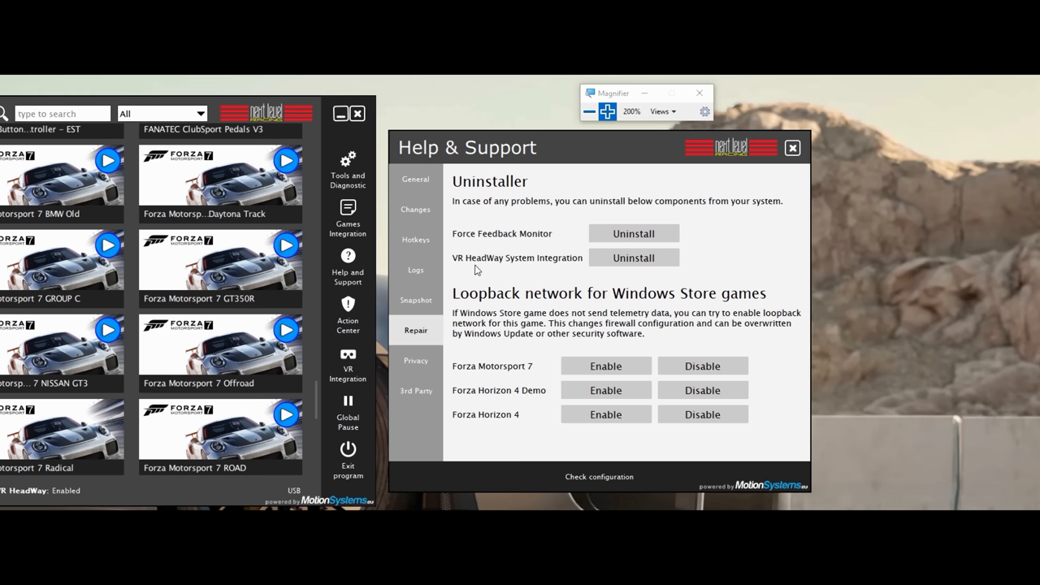
{"action": "mouse_move", "coordinate": [603, 395]}
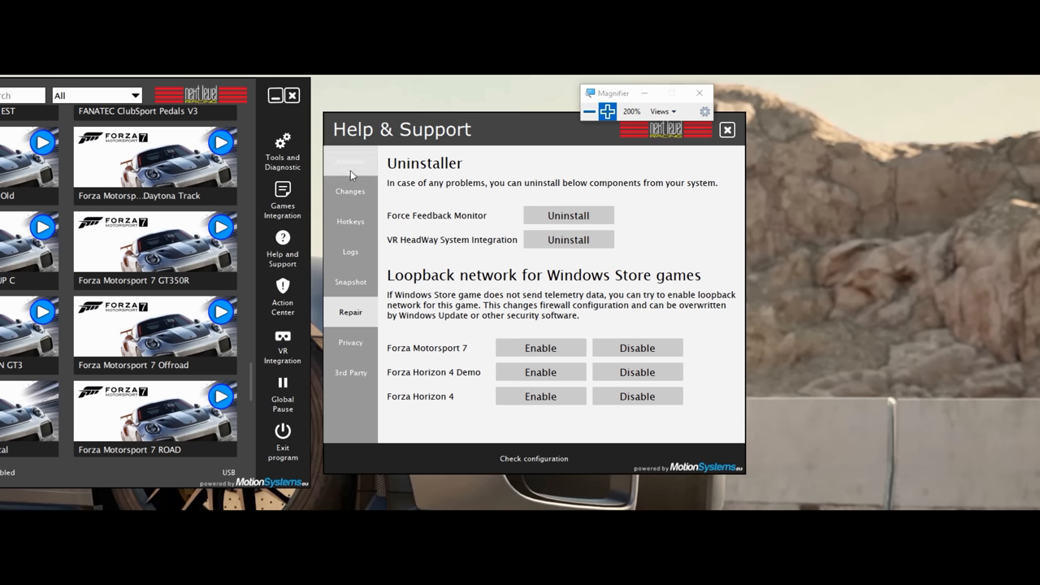
- Open the General tab, then the Changes tab with the v2.79 release notes
{"action": "left_click", "coordinate": [349, 160]}
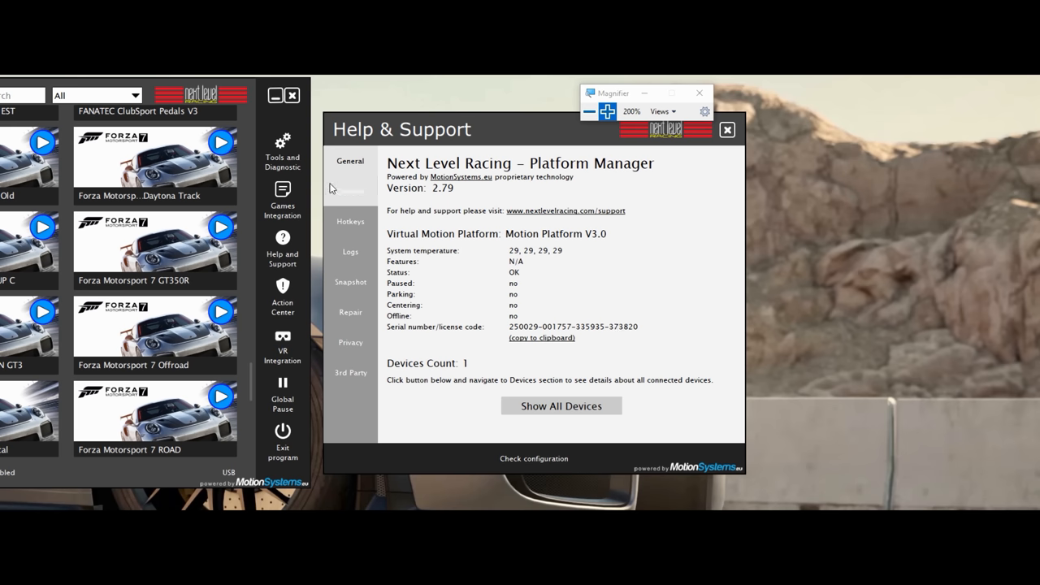
{"action": "left_click", "coordinate": [350, 191]}
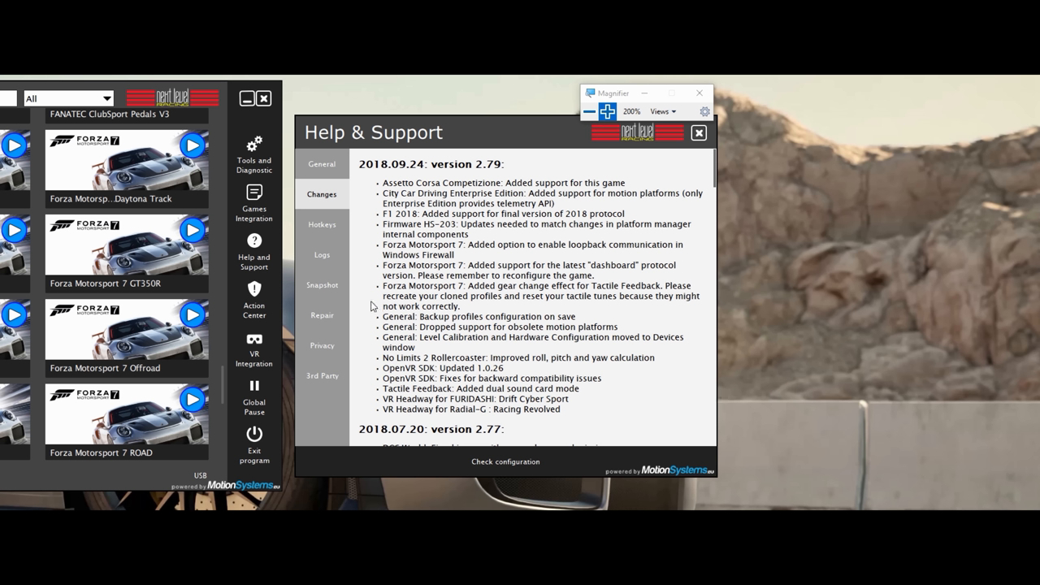
{"action": "mouse_move", "coordinate": [424, 327]}
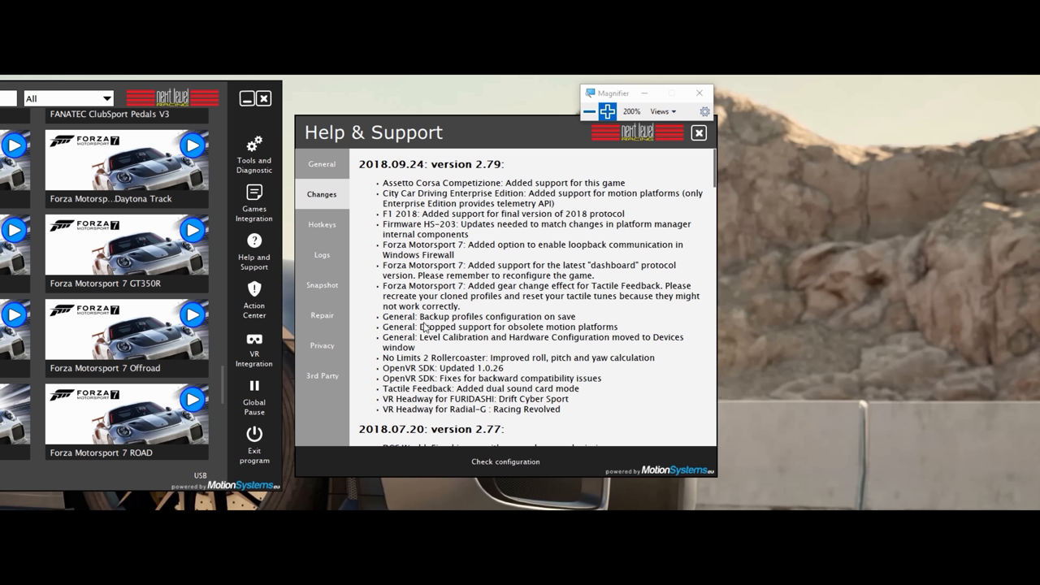
{"action": "mouse_move", "coordinate": [512, 329]}
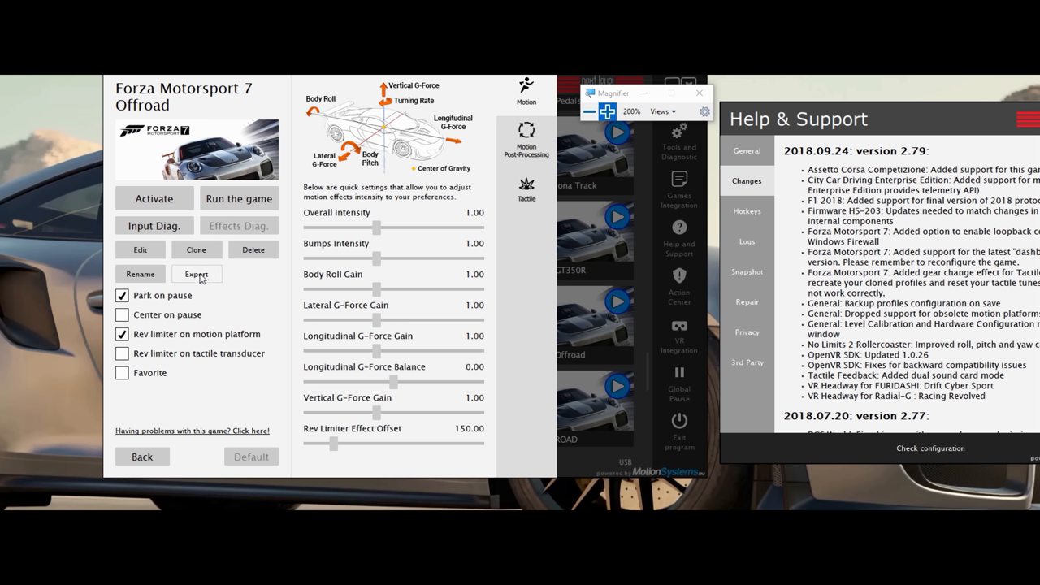
{"action": "mouse_move", "coordinate": [215, 276]}
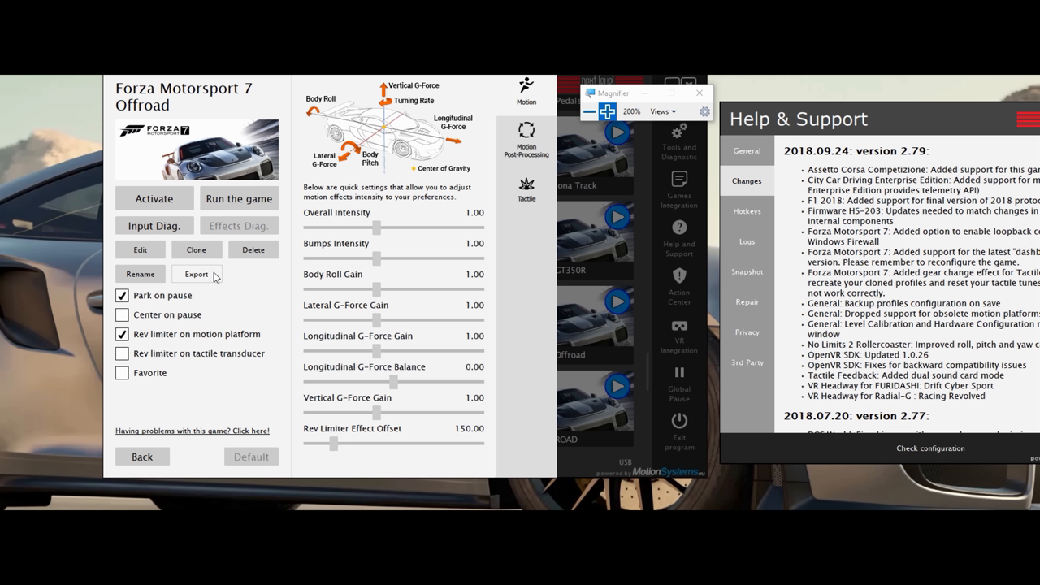
{"action": "mouse_move", "coordinate": [234, 300]}
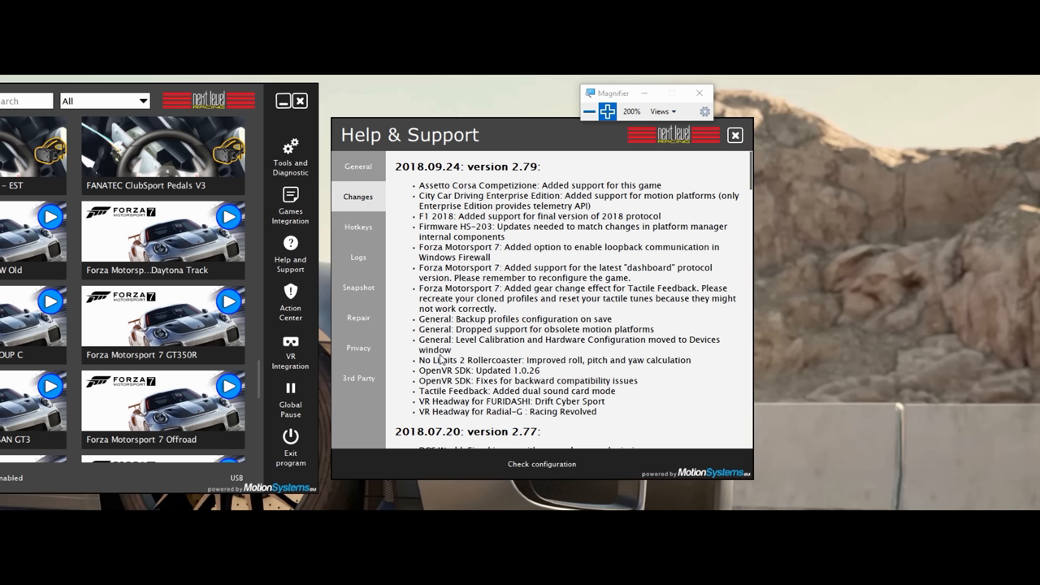
{"action": "mouse_move", "coordinate": [569, 356]}
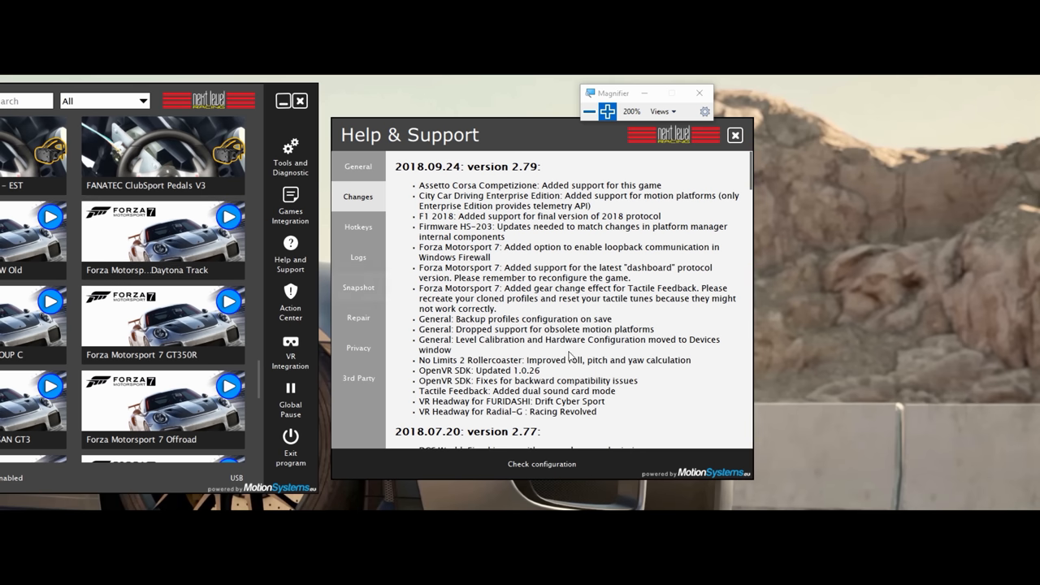
{"action": "mouse_move", "coordinate": [461, 358]}
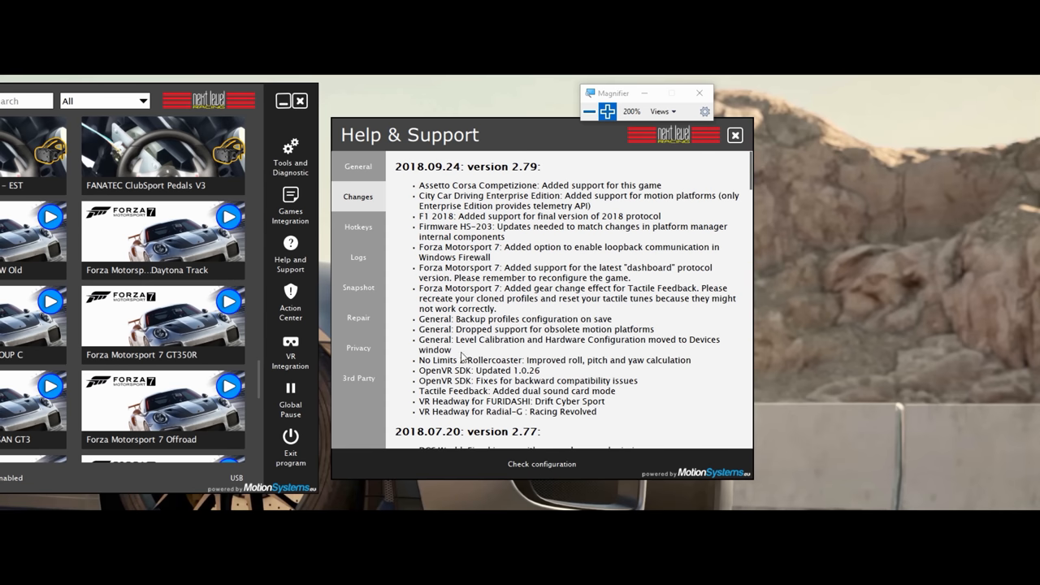
{"action": "mouse_move", "coordinate": [561, 358]}
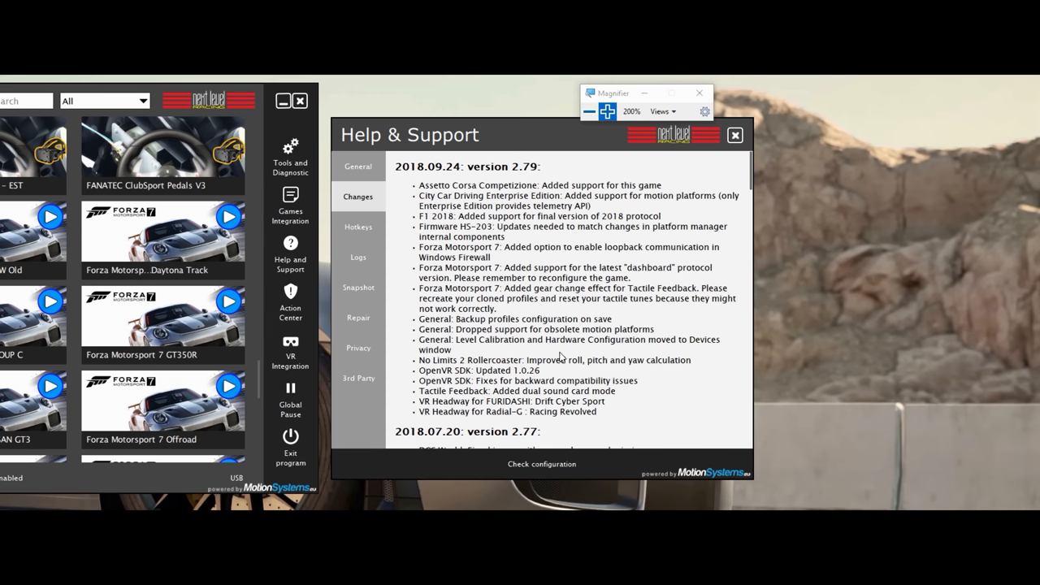
{"action": "mouse_move", "coordinate": [551, 351]}
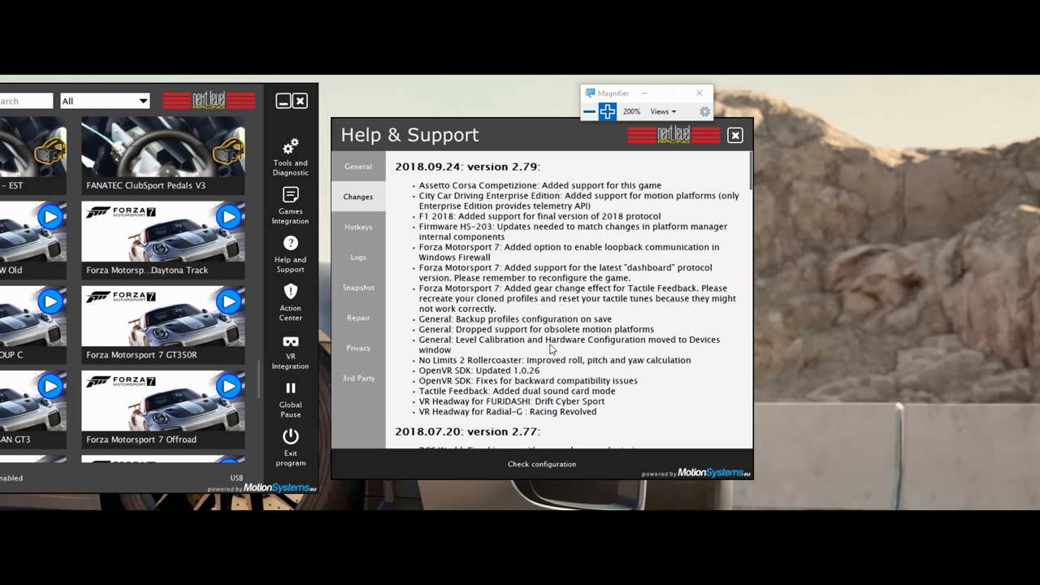
- Open Tools and Diagnostic and choose 'Center it!' to recentre the platform
{"action": "left_click", "coordinate": [290, 154]}
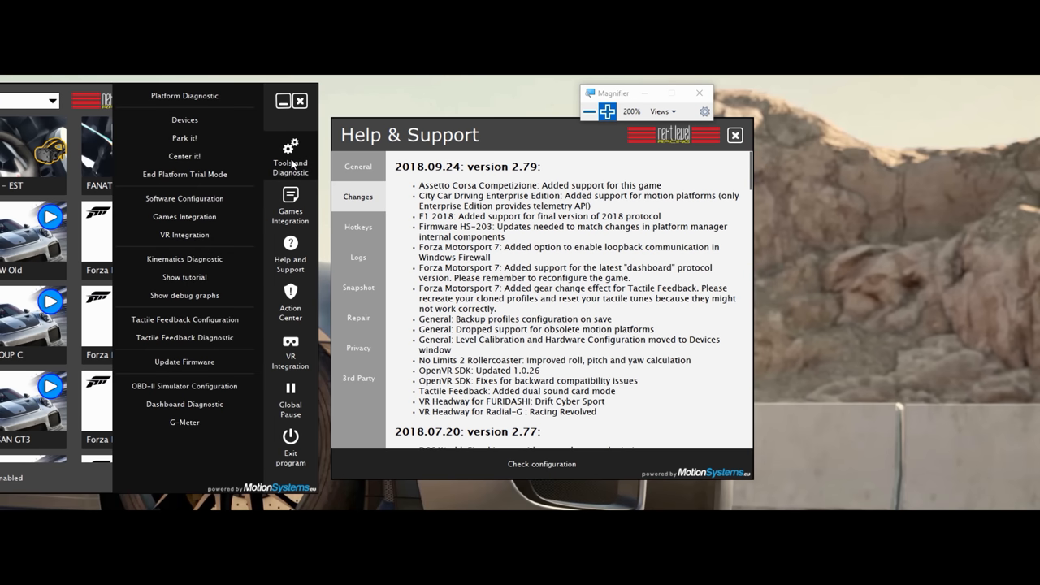
{"action": "left_click", "coordinate": [184, 119]}
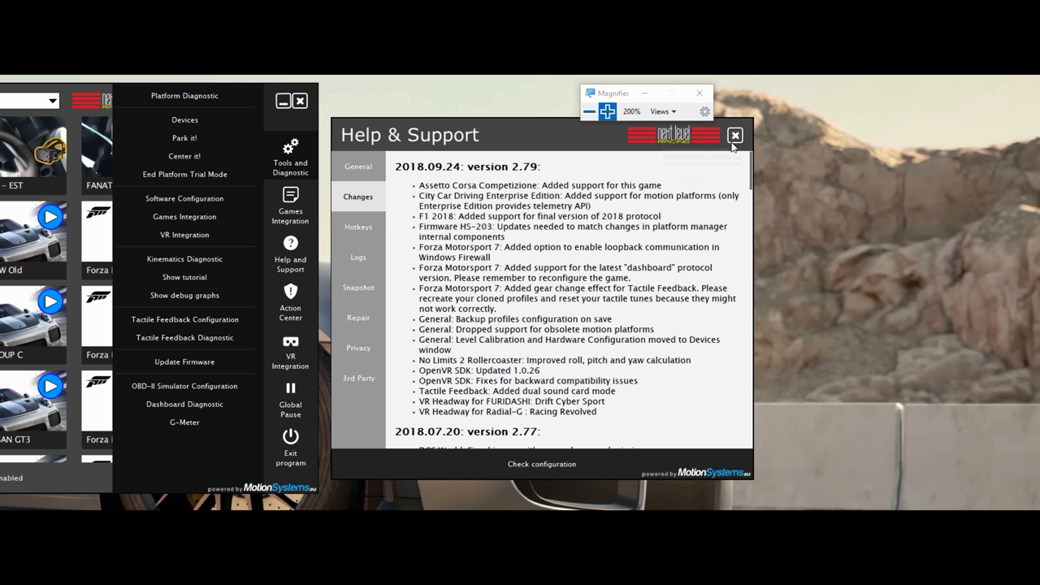
{"action": "mouse_move", "coordinate": [185, 156]}
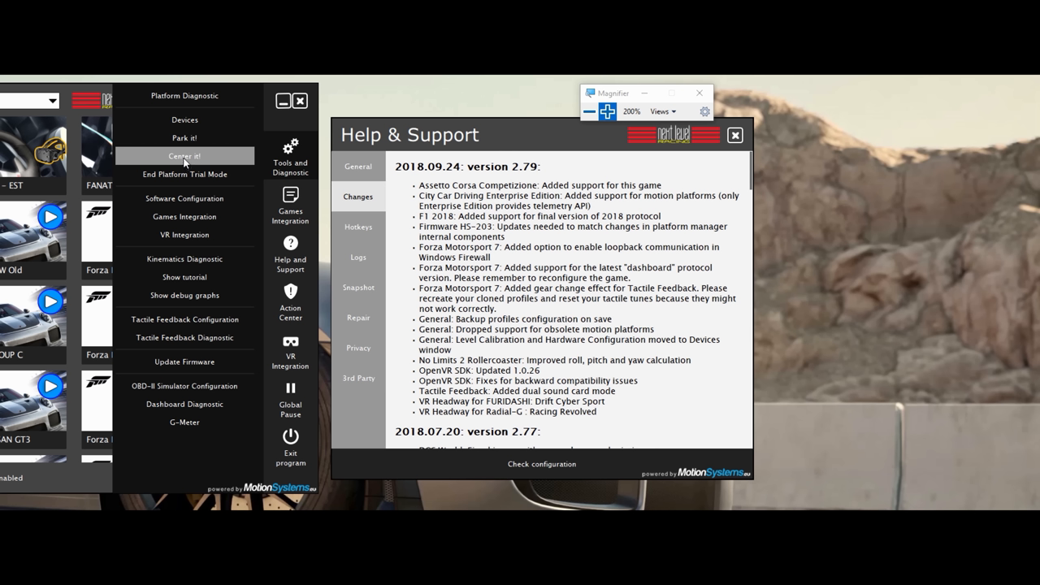
{"action": "mouse_move", "coordinate": [185, 160]}
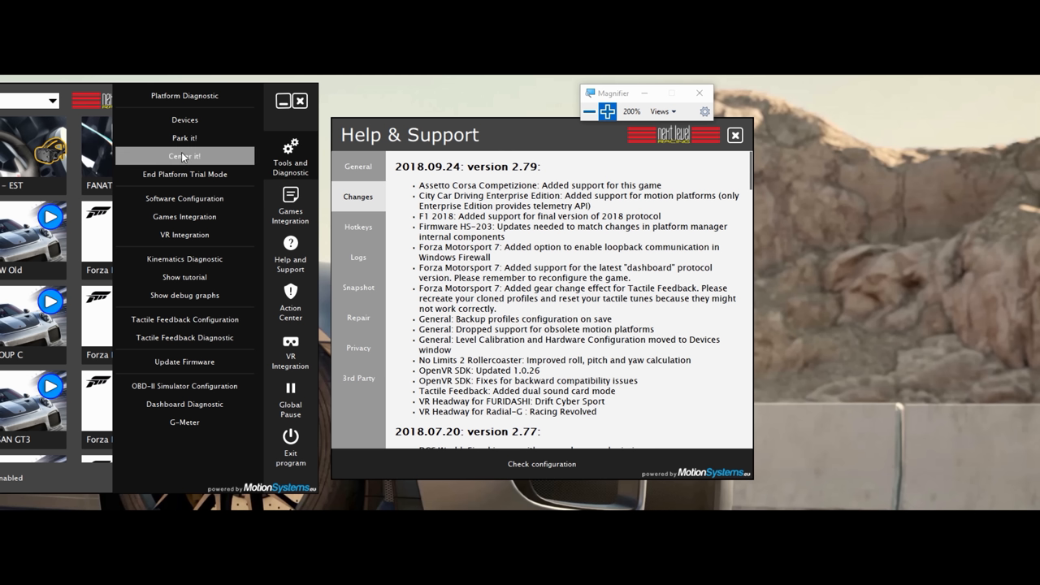
{"action": "mouse_move", "coordinate": [219, 165]}
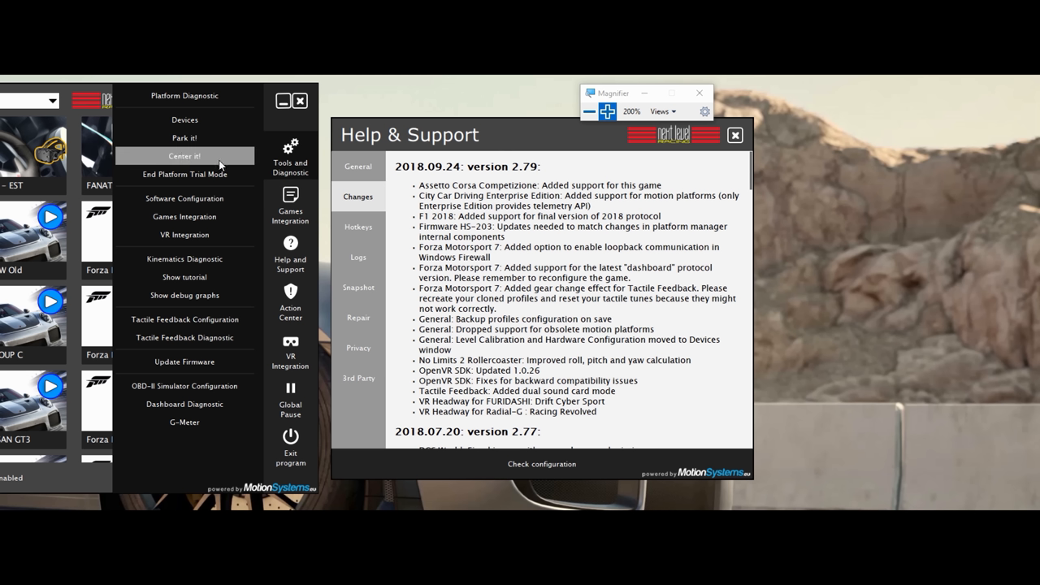
{"action": "mouse_move", "coordinate": [477, 353]}
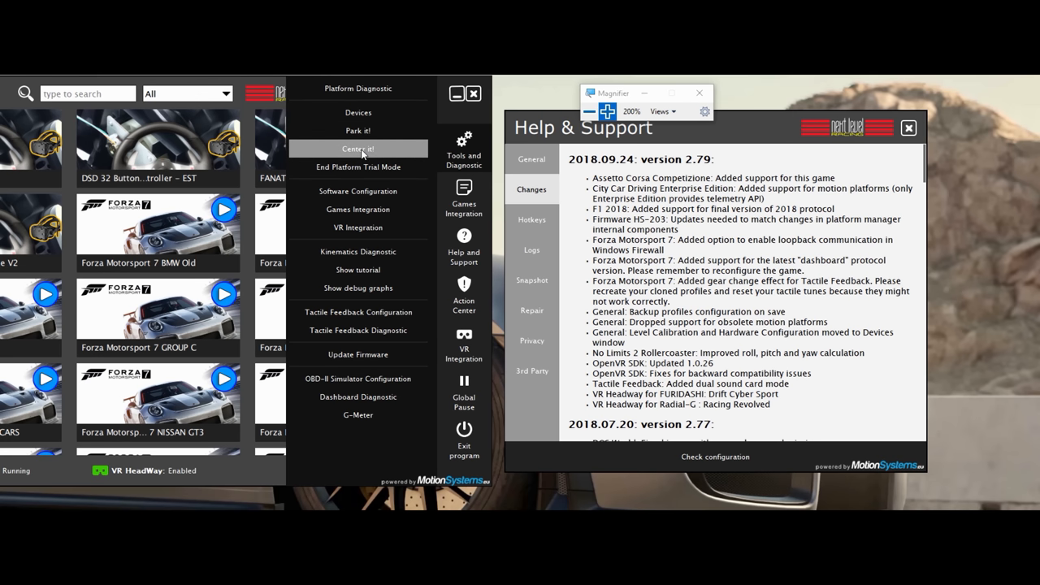
{"action": "left_click", "coordinate": [358, 149]}
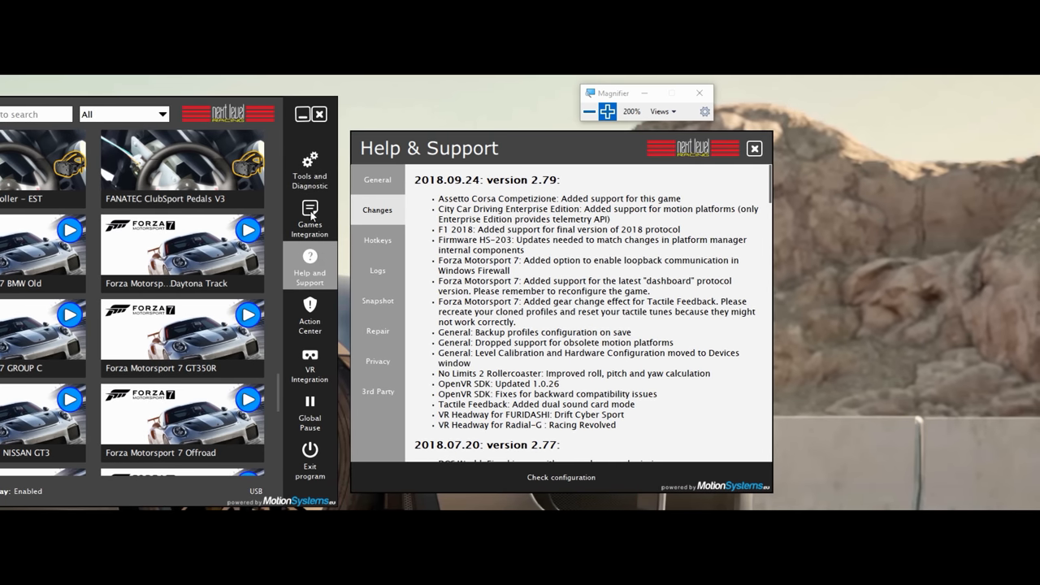
{"action": "mouse_move", "coordinate": [549, 364]}
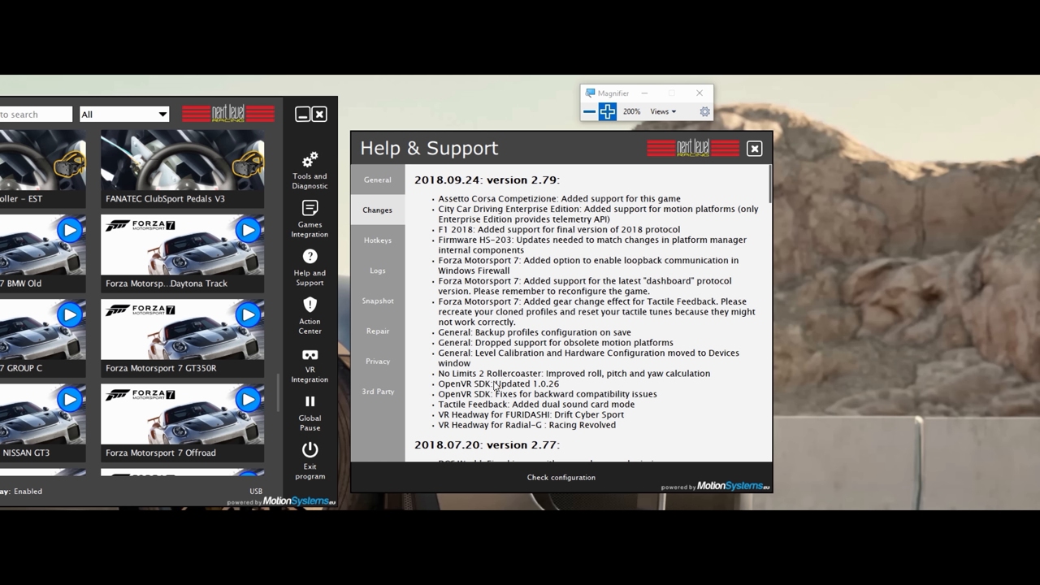
{"action": "mouse_move", "coordinate": [531, 384]}
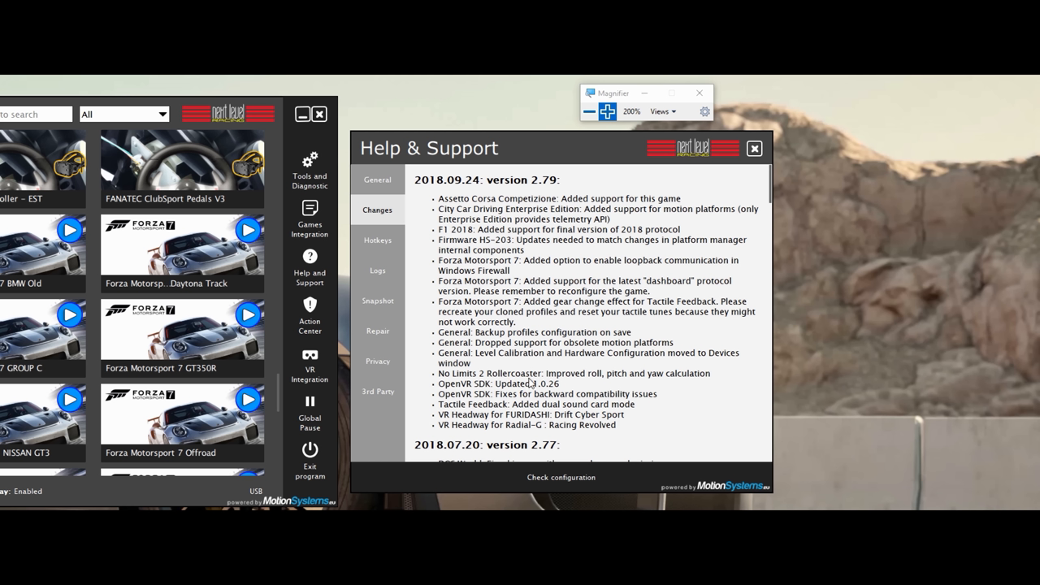
{"action": "mouse_move", "coordinate": [634, 405]}
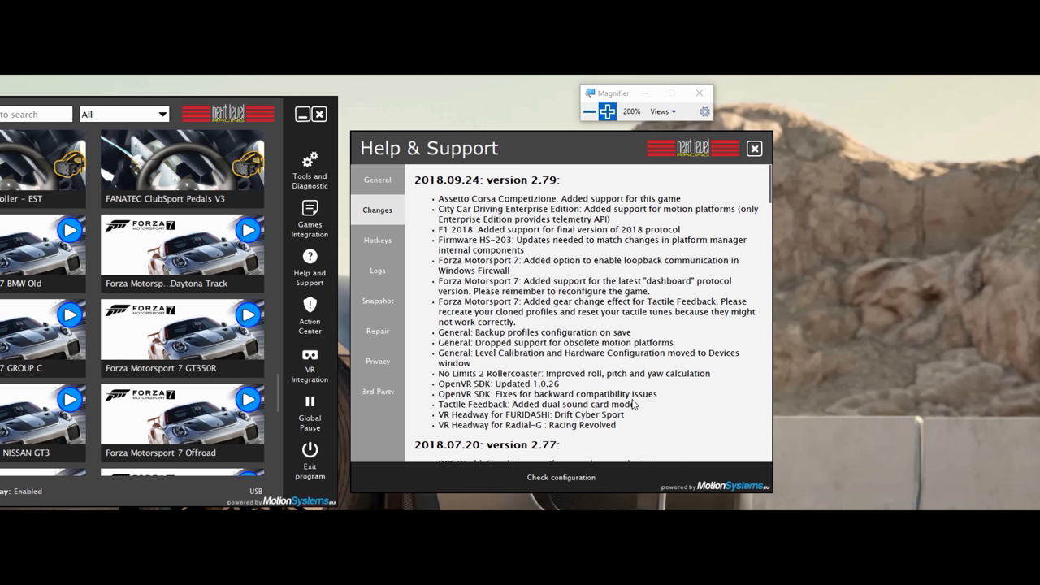
{"action": "mouse_move", "coordinate": [478, 396]}
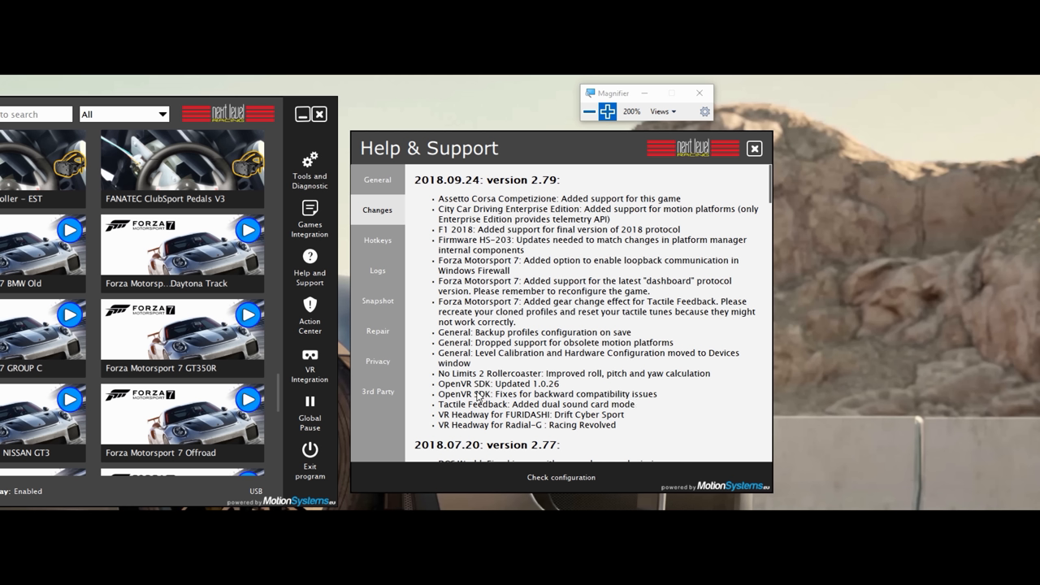
{"action": "mouse_move", "coordinate": [547, 398]}
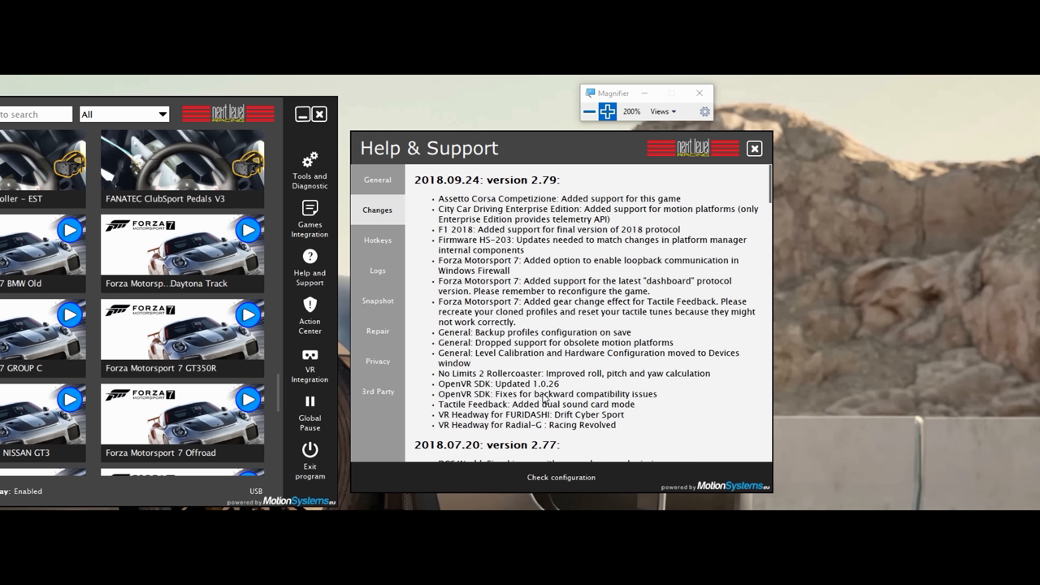
{"action": "mouse_move", "coordinate": [524, 397]}
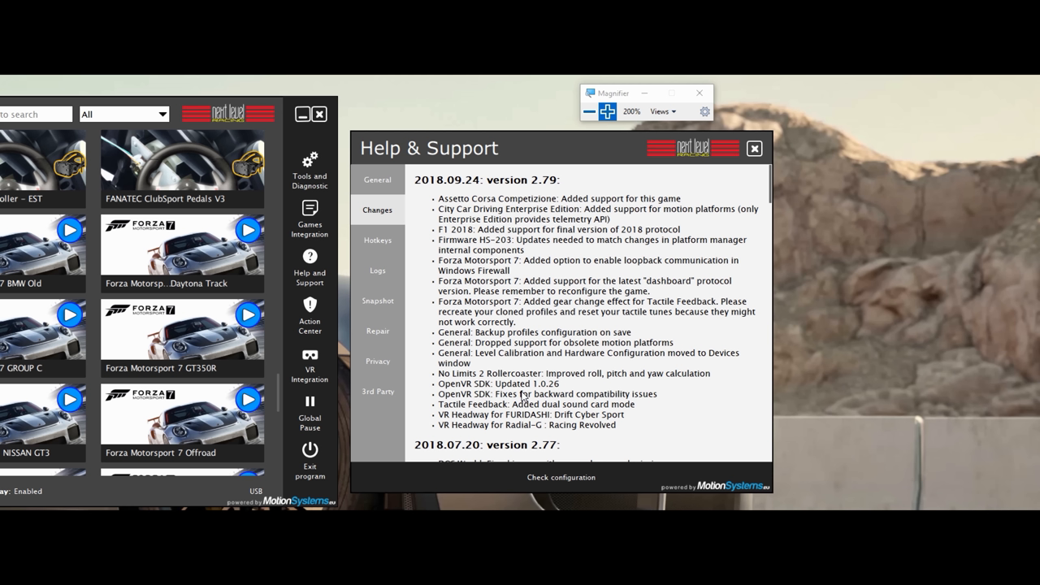
{"action": "mouse_move", "coordinate": [451, 407]}
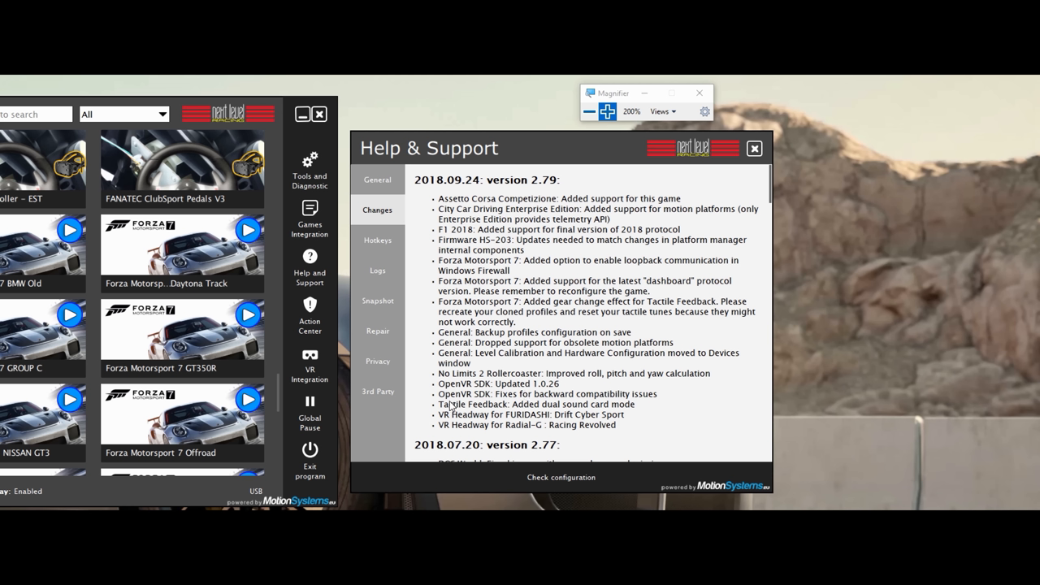
{"action": "mouse_move", "coordinate": [552, 428]}
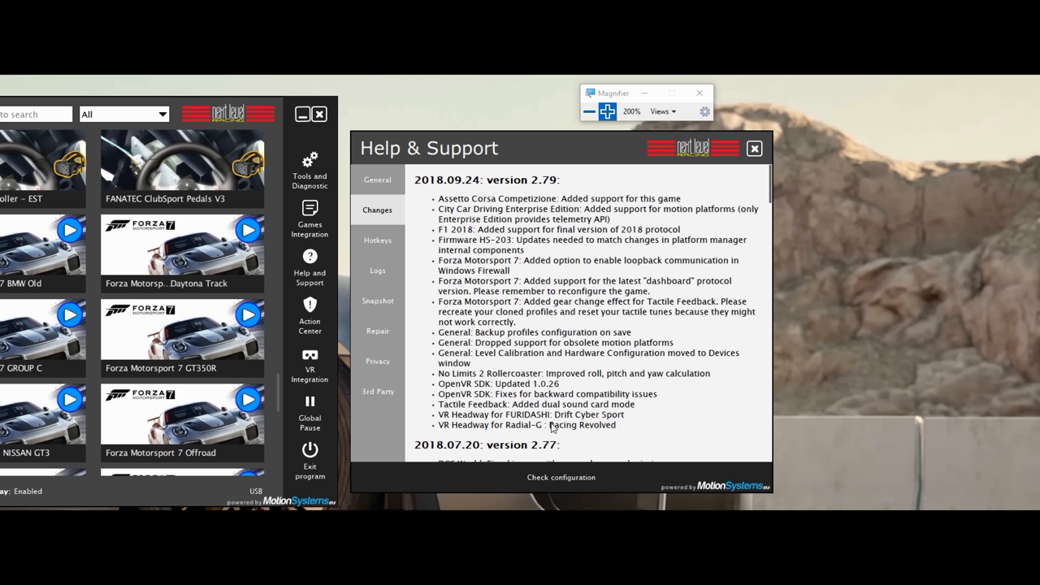
{"action": "mouse_move", "coordinate": [520, 428]}
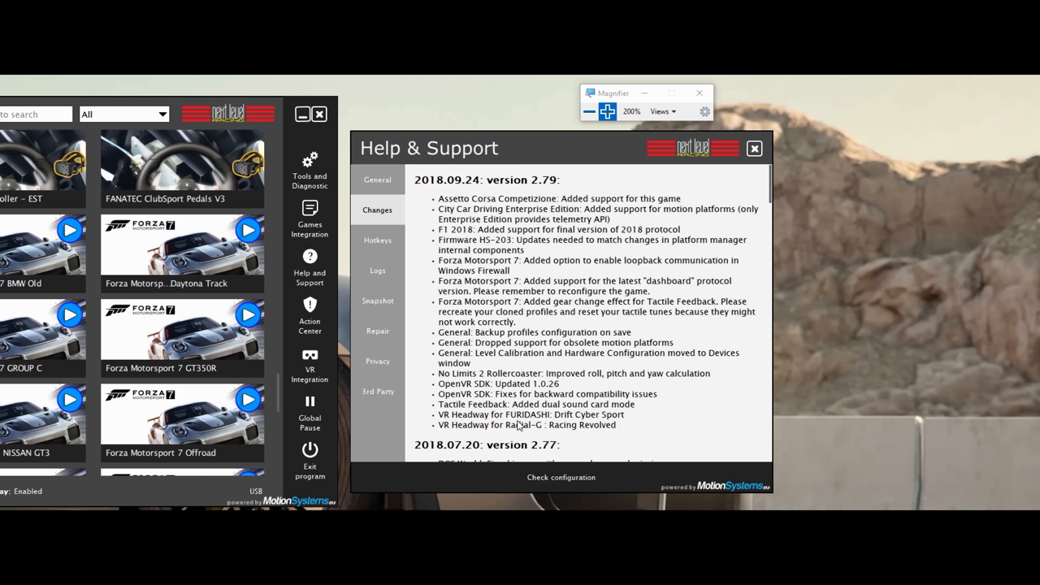
{"action": "mouse_move", "coordinate": [548, 426]}
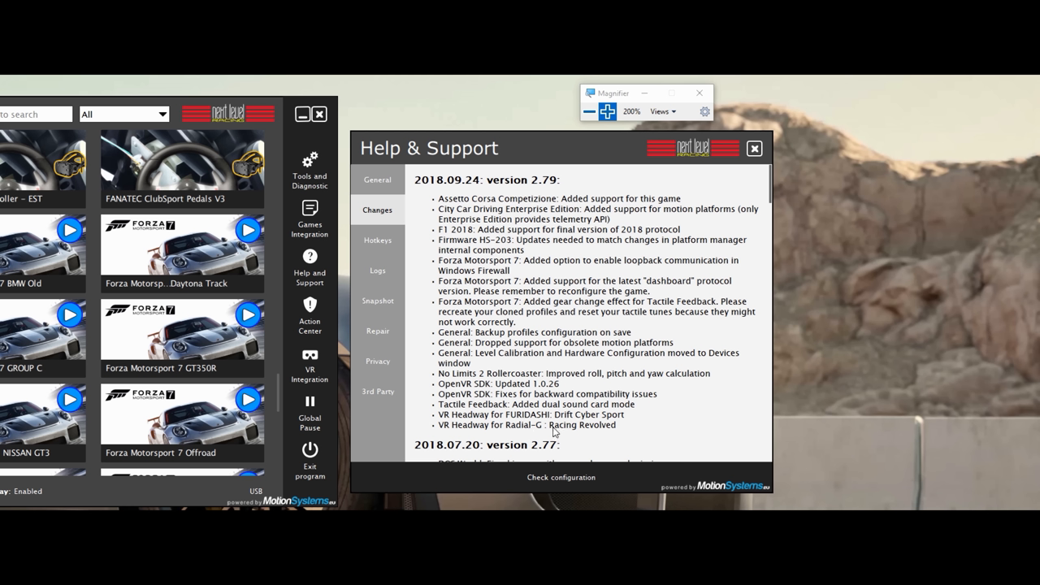
{"action": "mouse_move", "coordinate": [549, 421]}
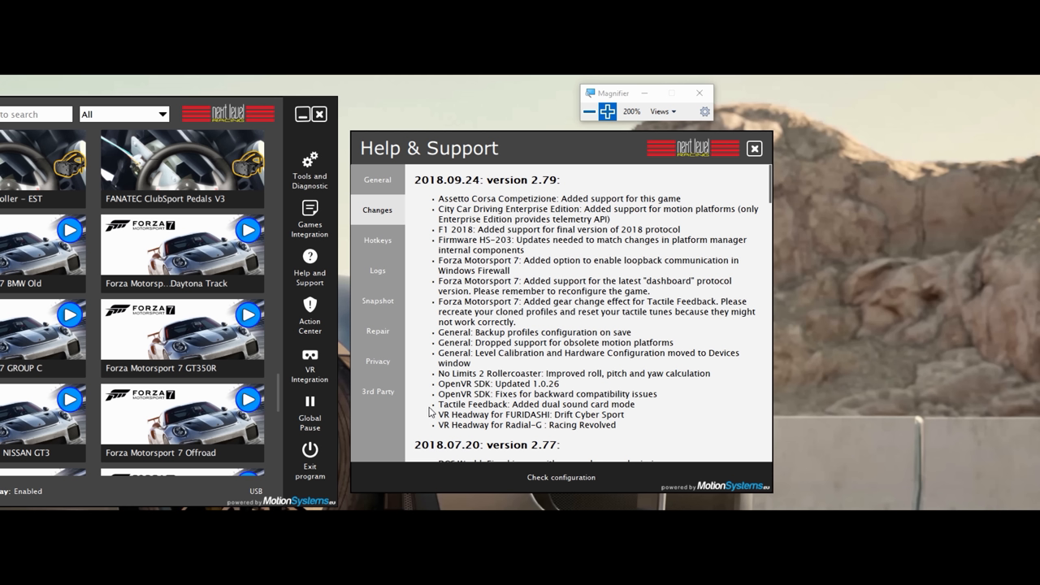
{"action": "mouse_move", "coordinate": [514, 413]}
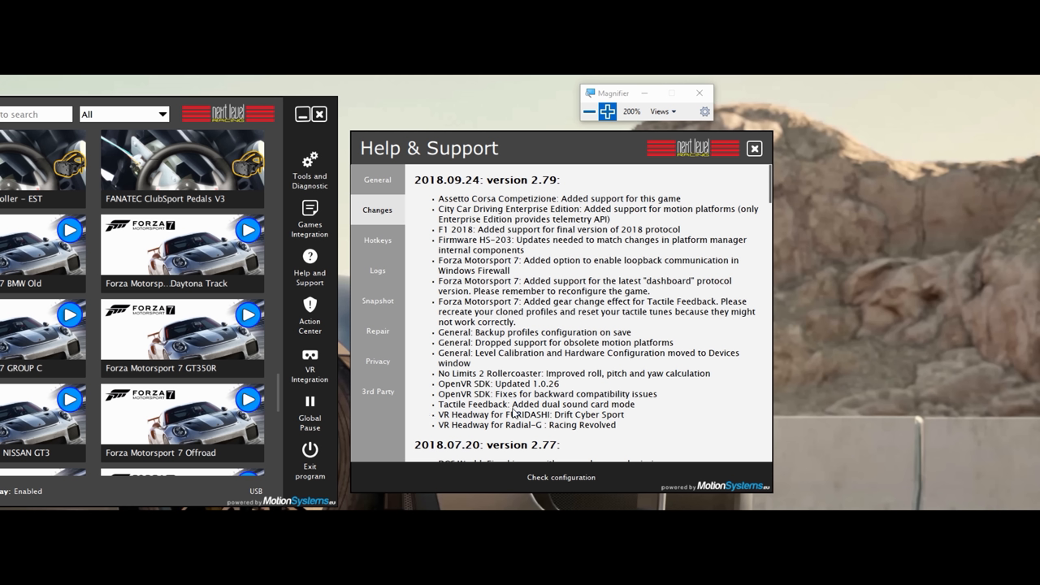
{"action": "mouse_move", "coordinate": [587, 409]}
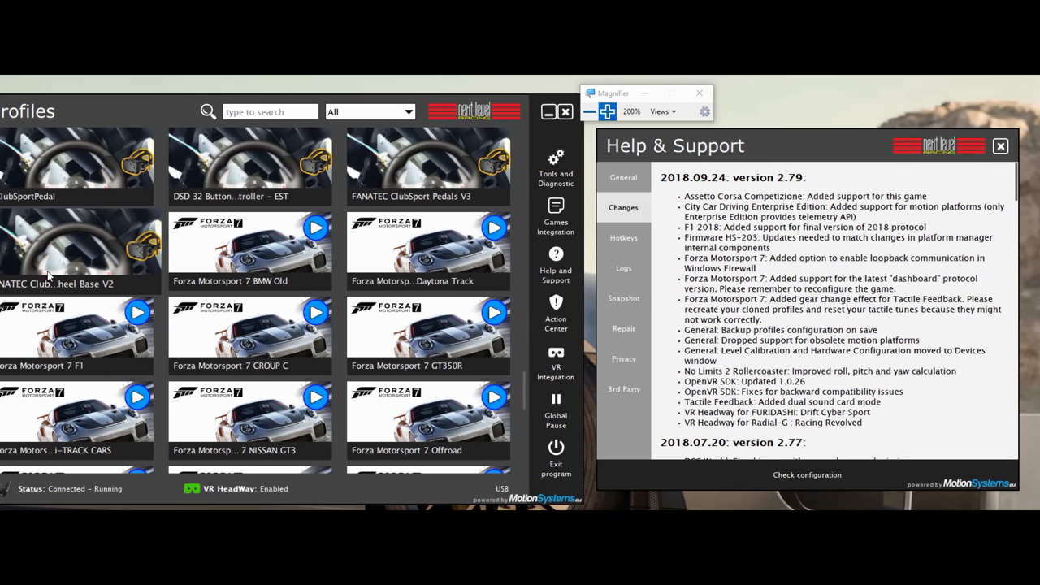
- Open Tactile Feedback Configuration from the Tools and Diagnostic menu
{"action": "left_click", "coordinate": [556, 165]}
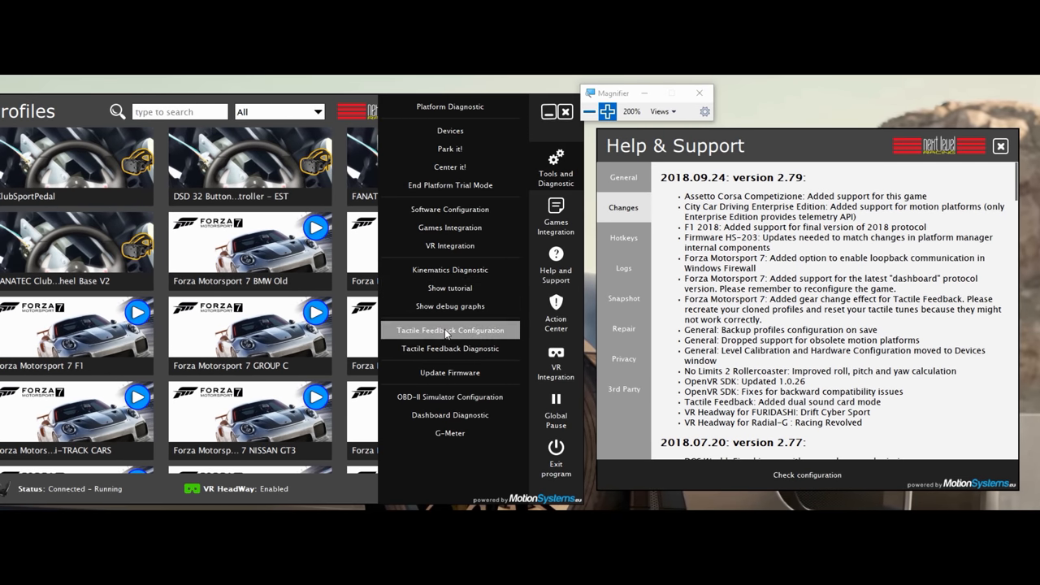
{"action": "left_click", "coordinate": [450, 329]}
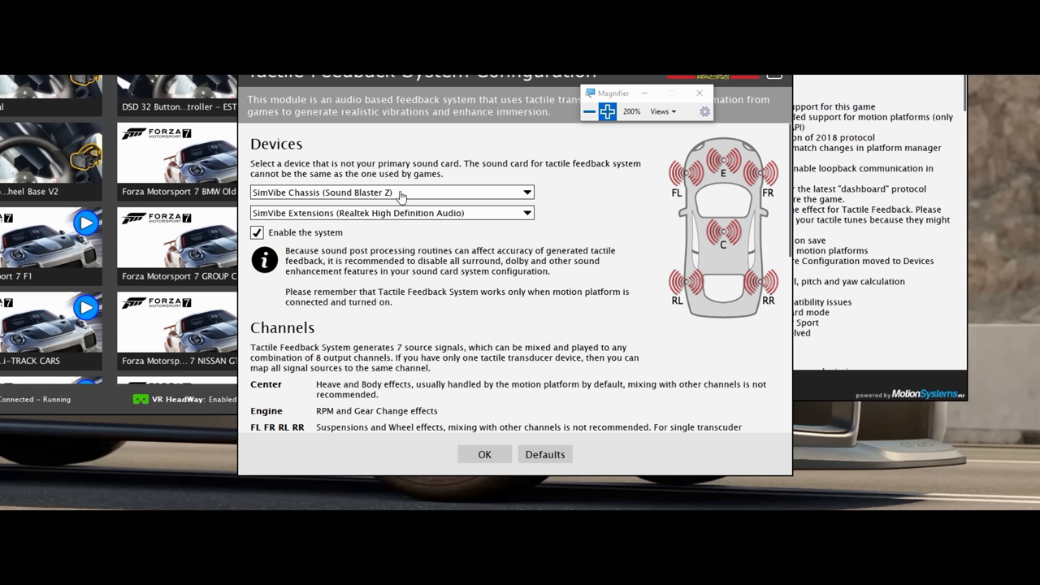
{"action": "mouse_move", "coordinate": [486, 210]}
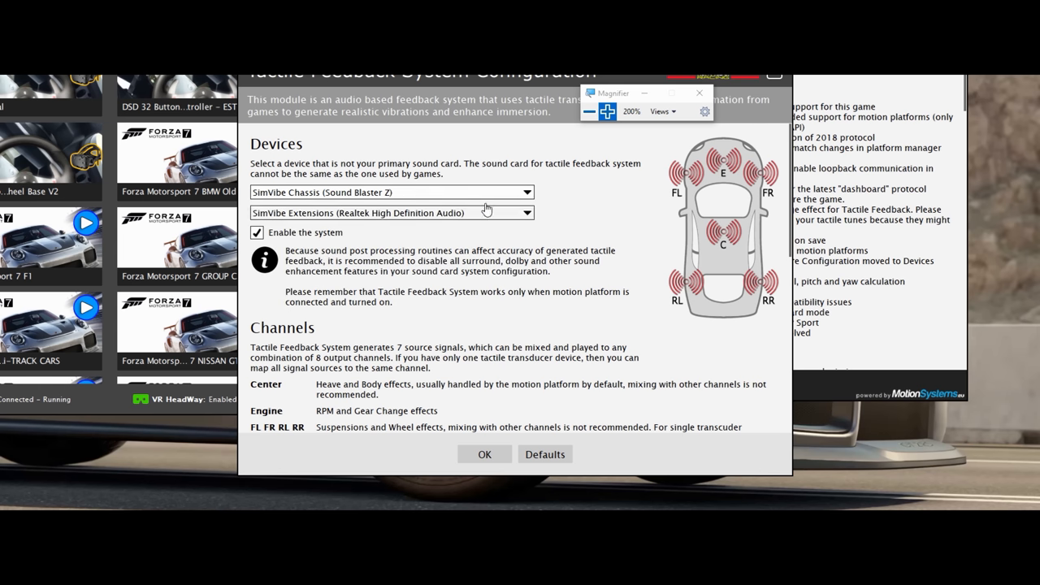
{"action": "mouse_move", "coordinate": [646, 334]}
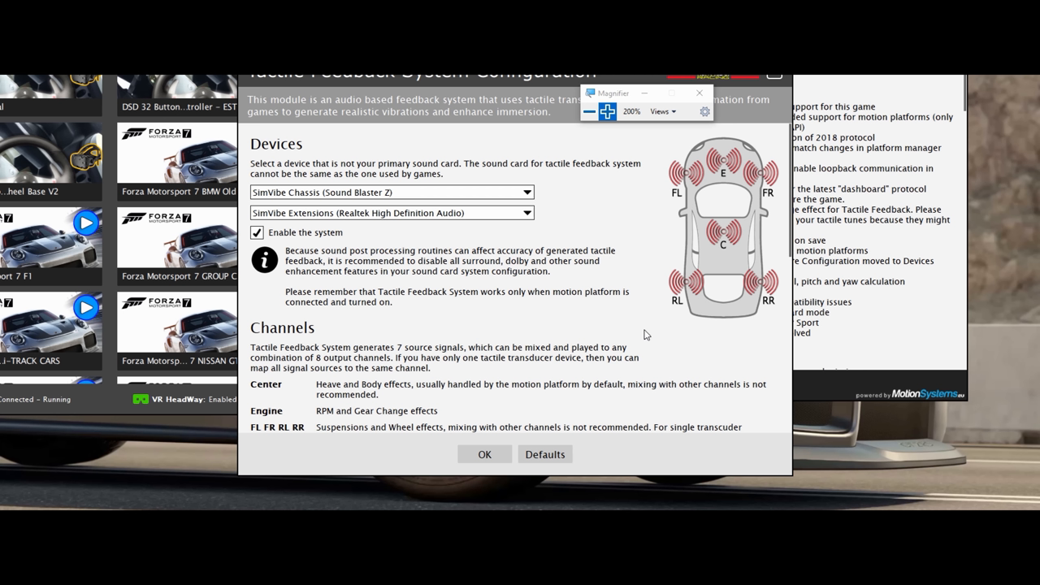
{"action": "mouse_move", "coordinate": [394, 211]}
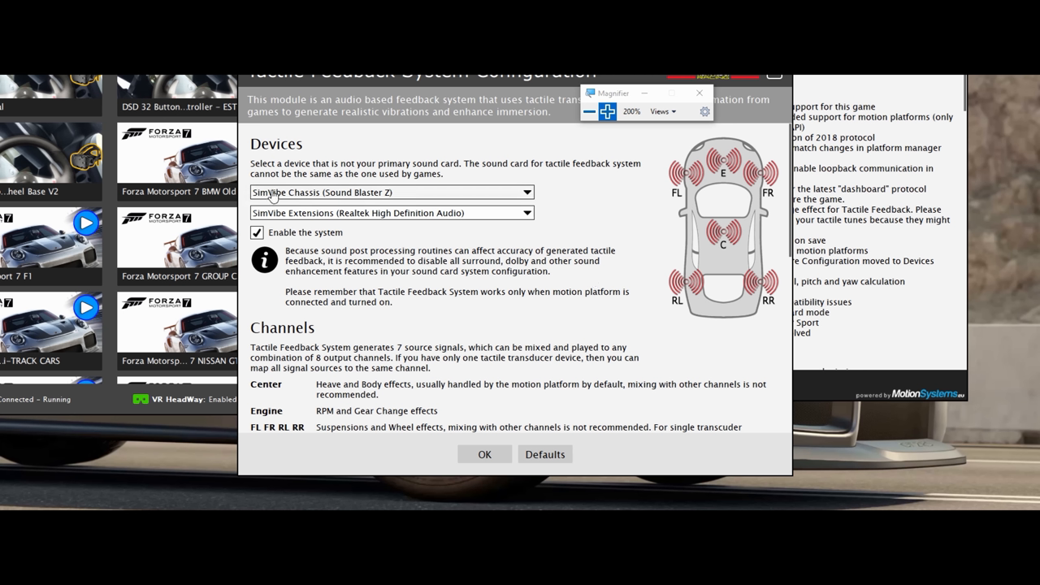
{"action": "mouse_move", "coordinate": [464, 197]}
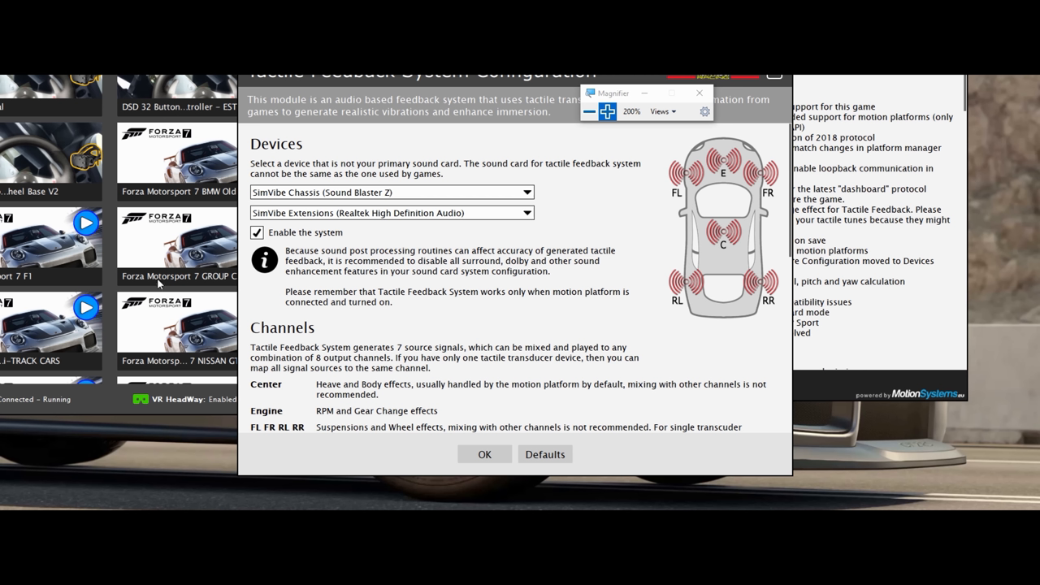
{"action": "mouse_move", "coordinate": [375, 209]}
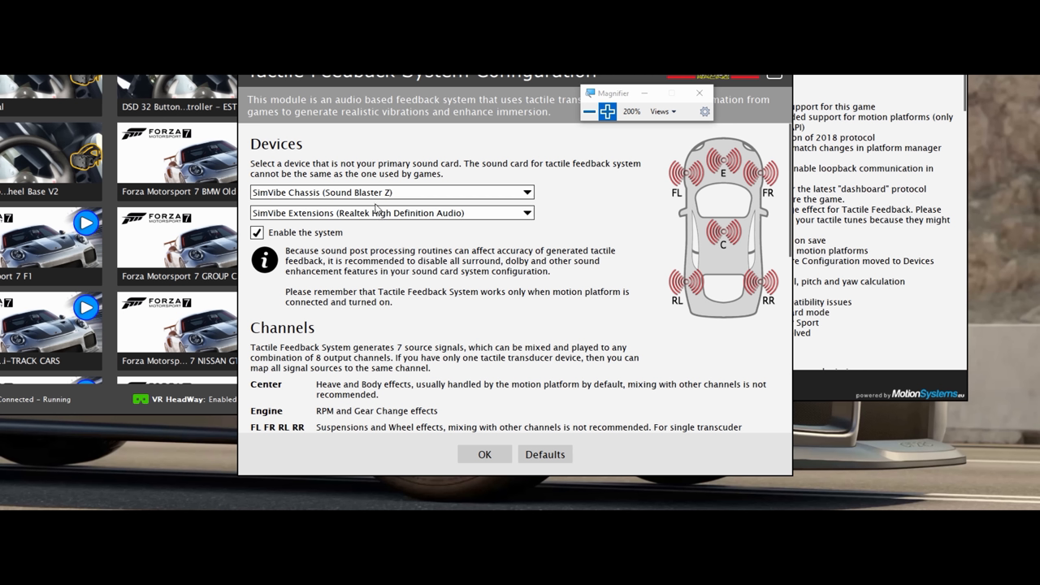
{"action": "mouse_move", "coordinate": [433, 271]}
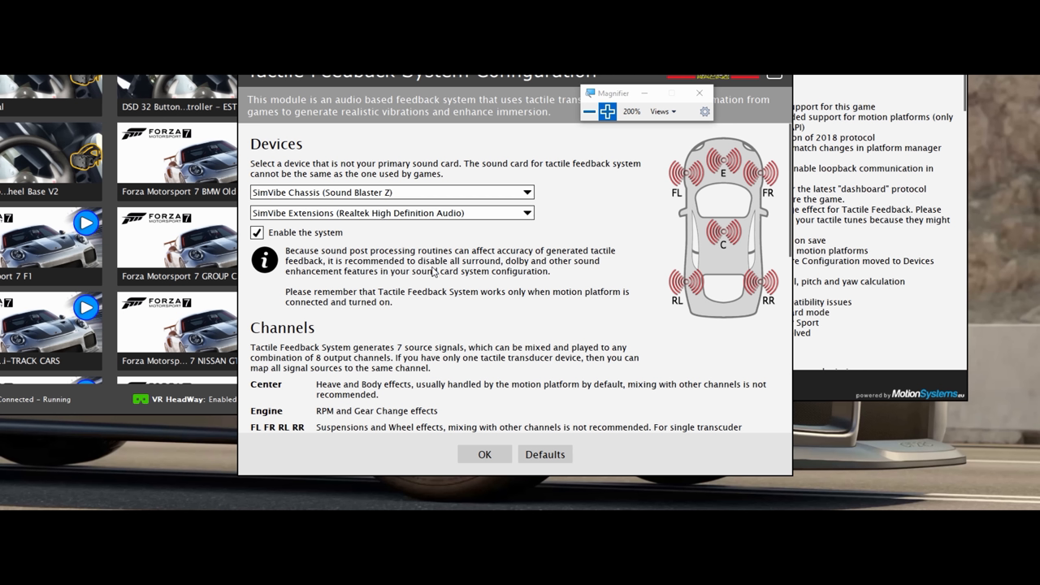
- Drag the Tactile Feedback System Configuration window to a new position on screen
{"action": "left_click_drag", "start_coordinate": [430, 73], "coordinate": [382, 110]}
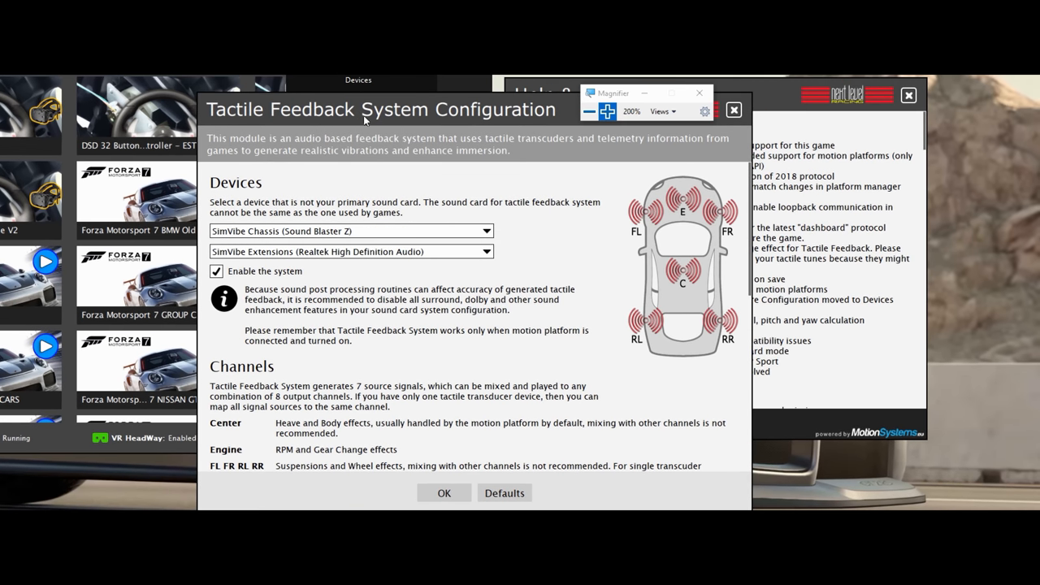
{"action": "left_click_drag", "start_coordinate": [380, 109], "coordinate": [476, 102]}
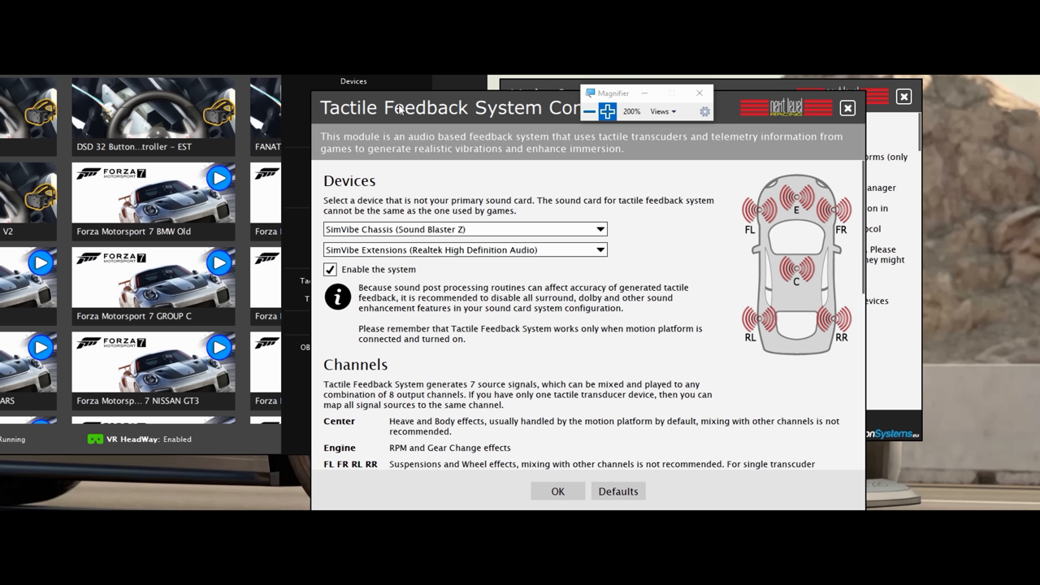
{"action": "mouse_move", "coordinate": [430, 163]}
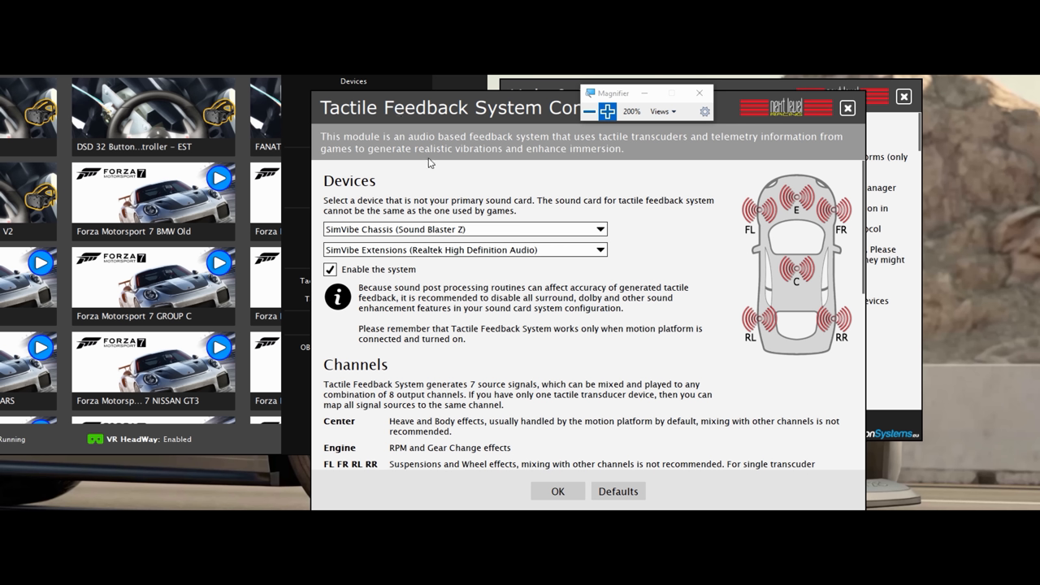
{"action": "mouse_move", "coordinate": [941, 456]}
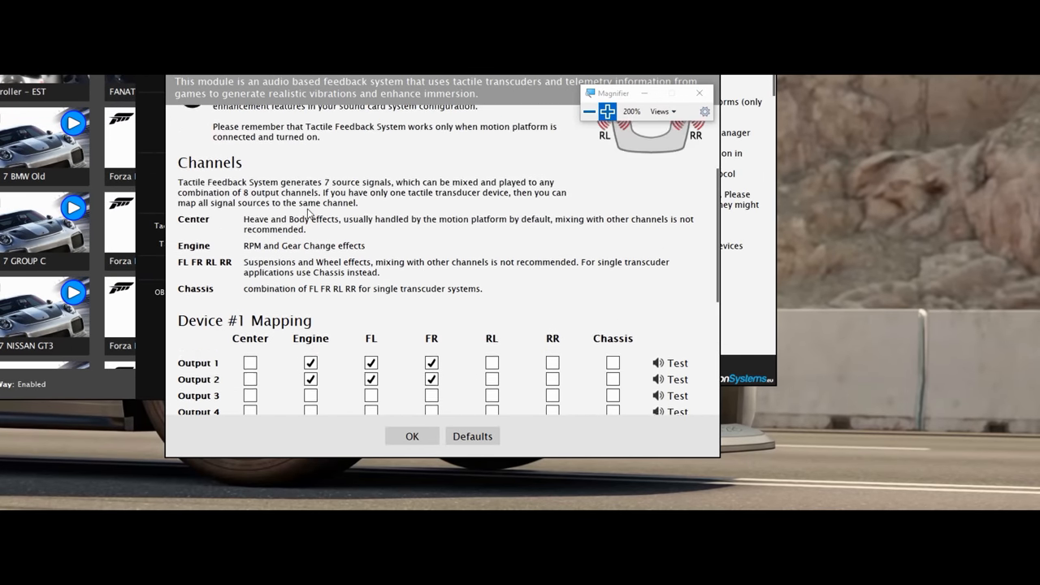
- Scroll through the Device #1 and Device #2 channel mappings, then confirm with OK
{"action": "scroll", "scroll_direction": "down", "scroll_amount": 3}
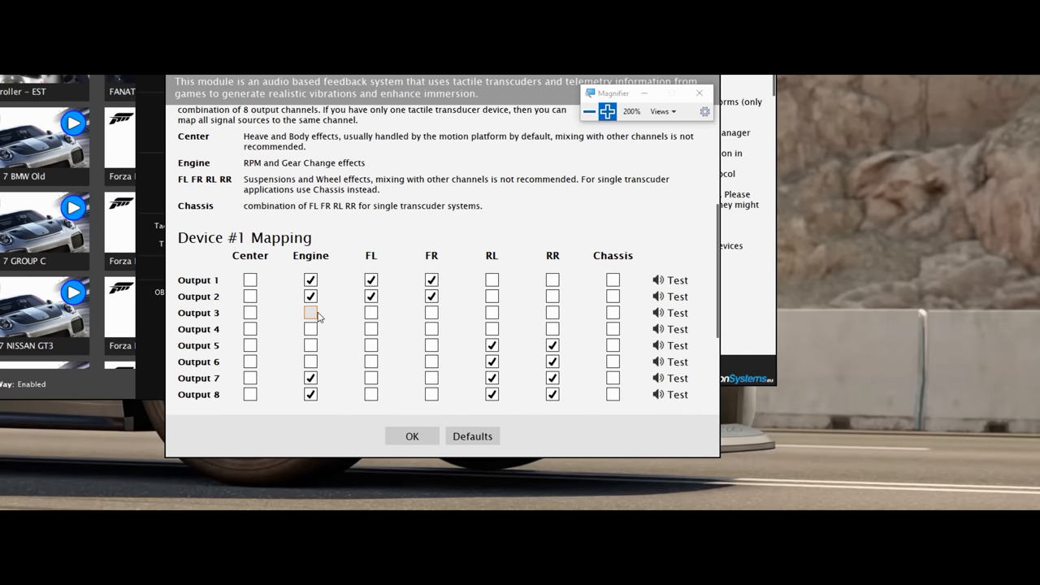
{"action": "scroll", "scroll_direction": "down", "scroll_amount": 3}
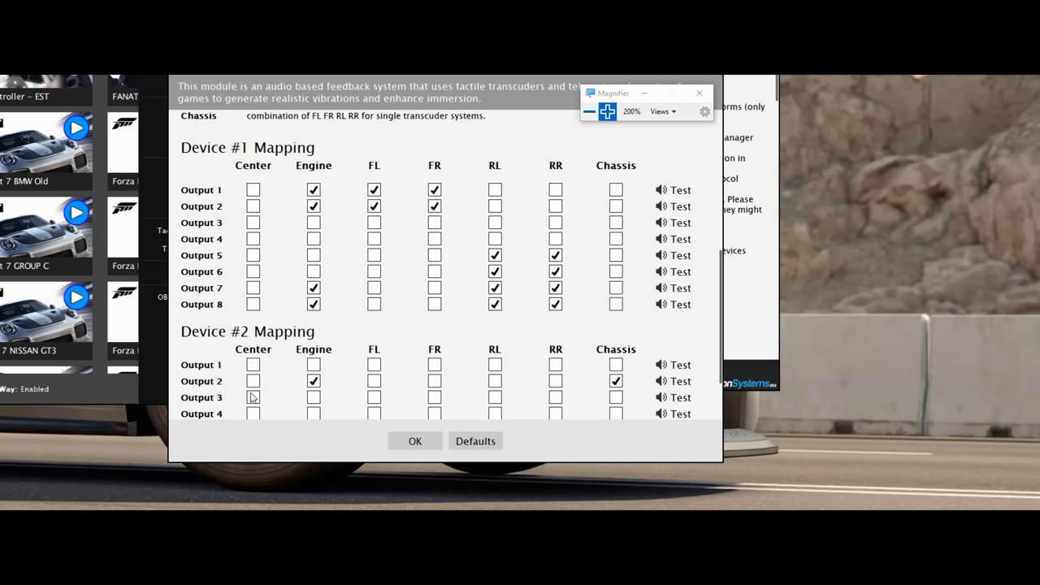
{"action": "mouse_move", "coordinate": [455, 406]}
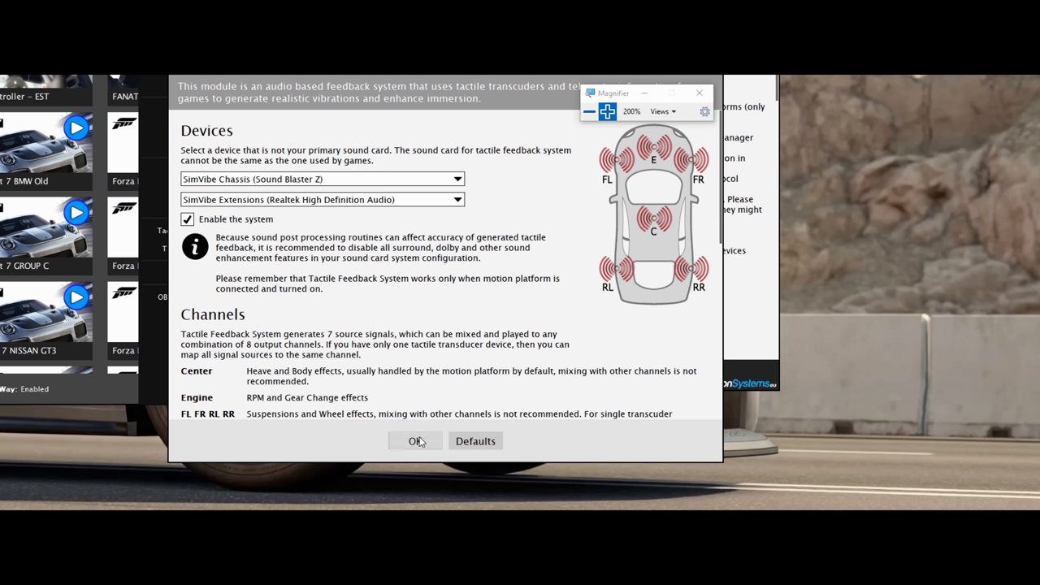
{"action": "left_click", "coordinate": [415, 441]}
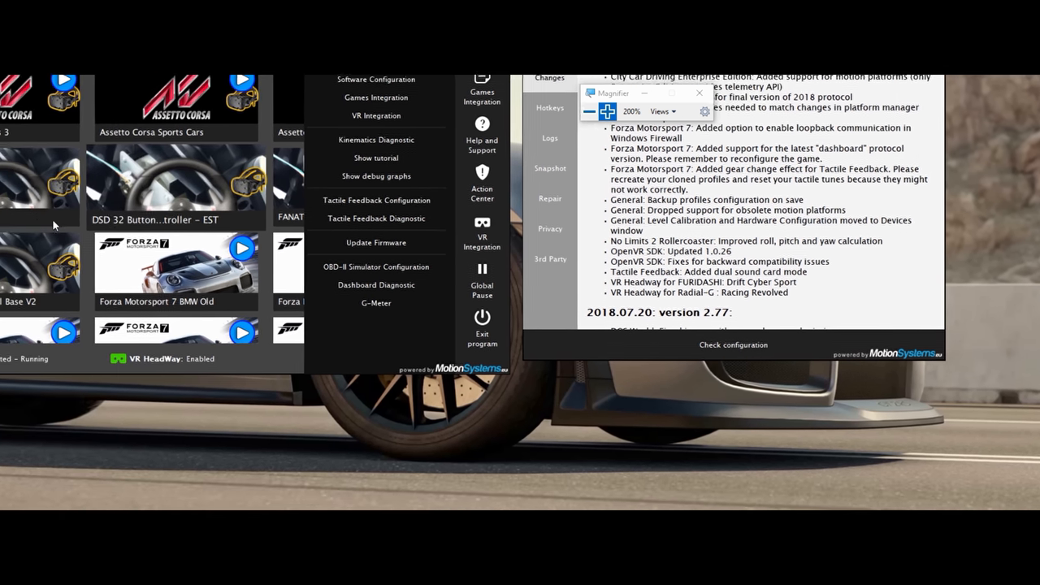